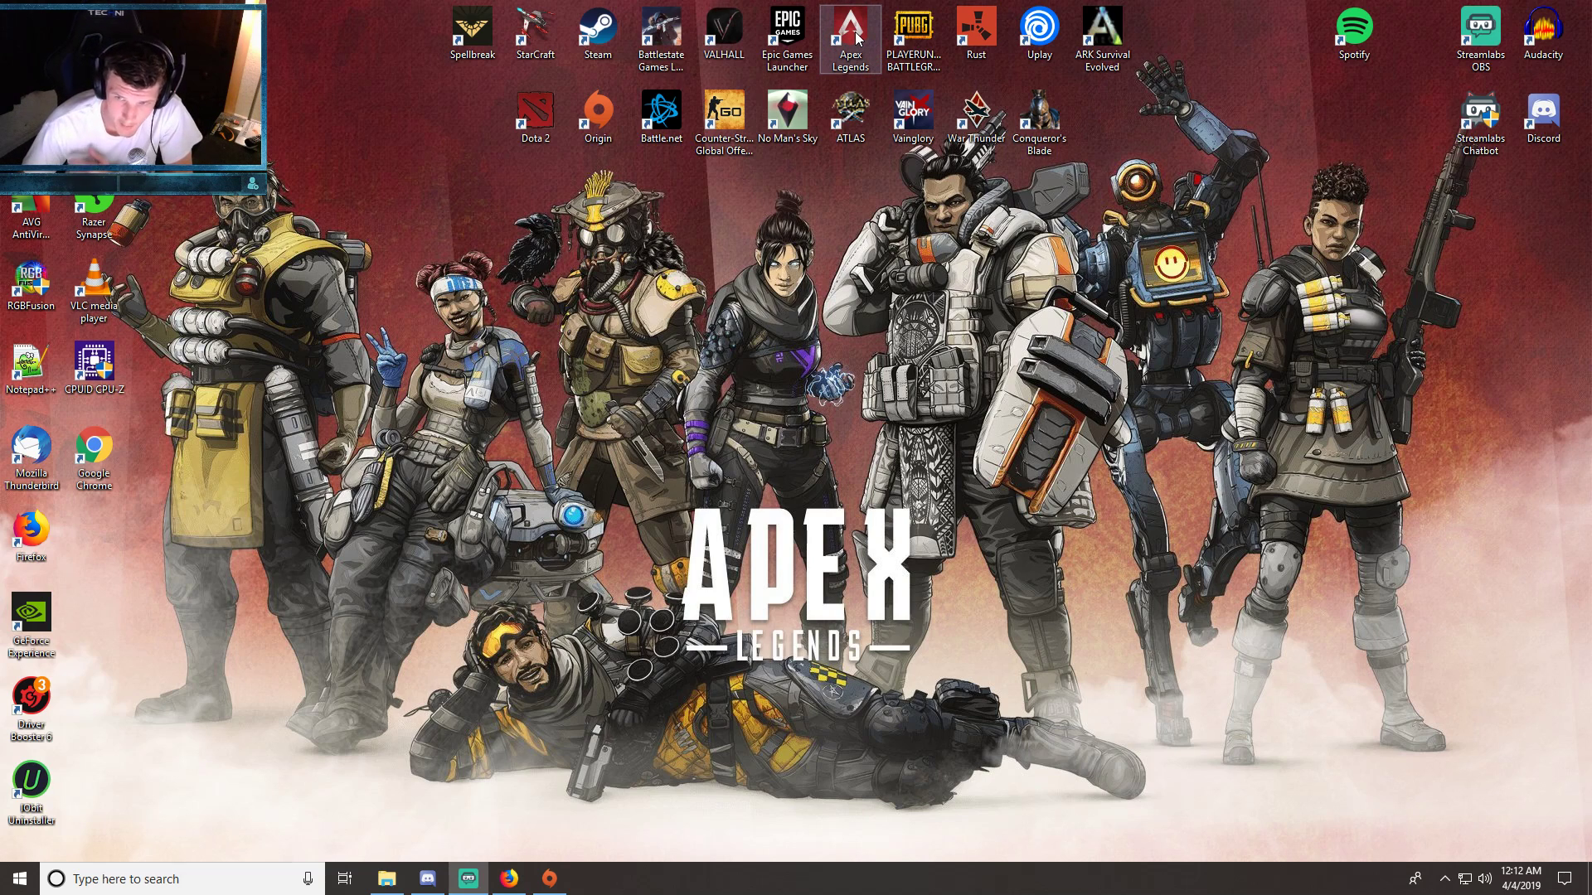
- Launch Apex Legends from its desktop shortcut
{"action": "double_click", "coordinate": [849, 30]}
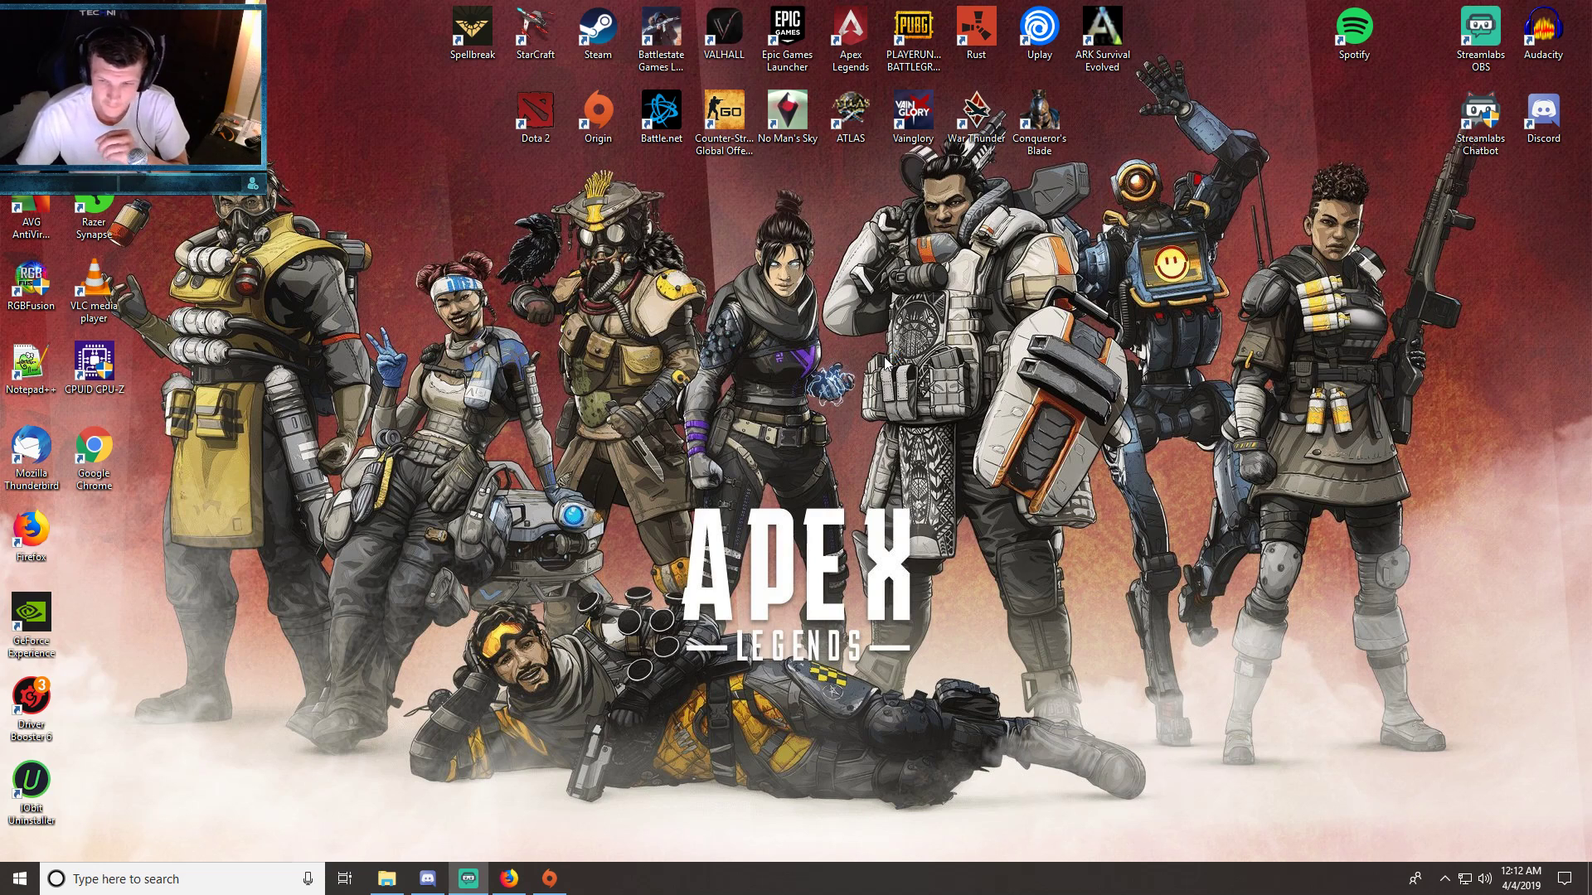
{"action": "mouse_move", "coordinate": [1183, 463]}
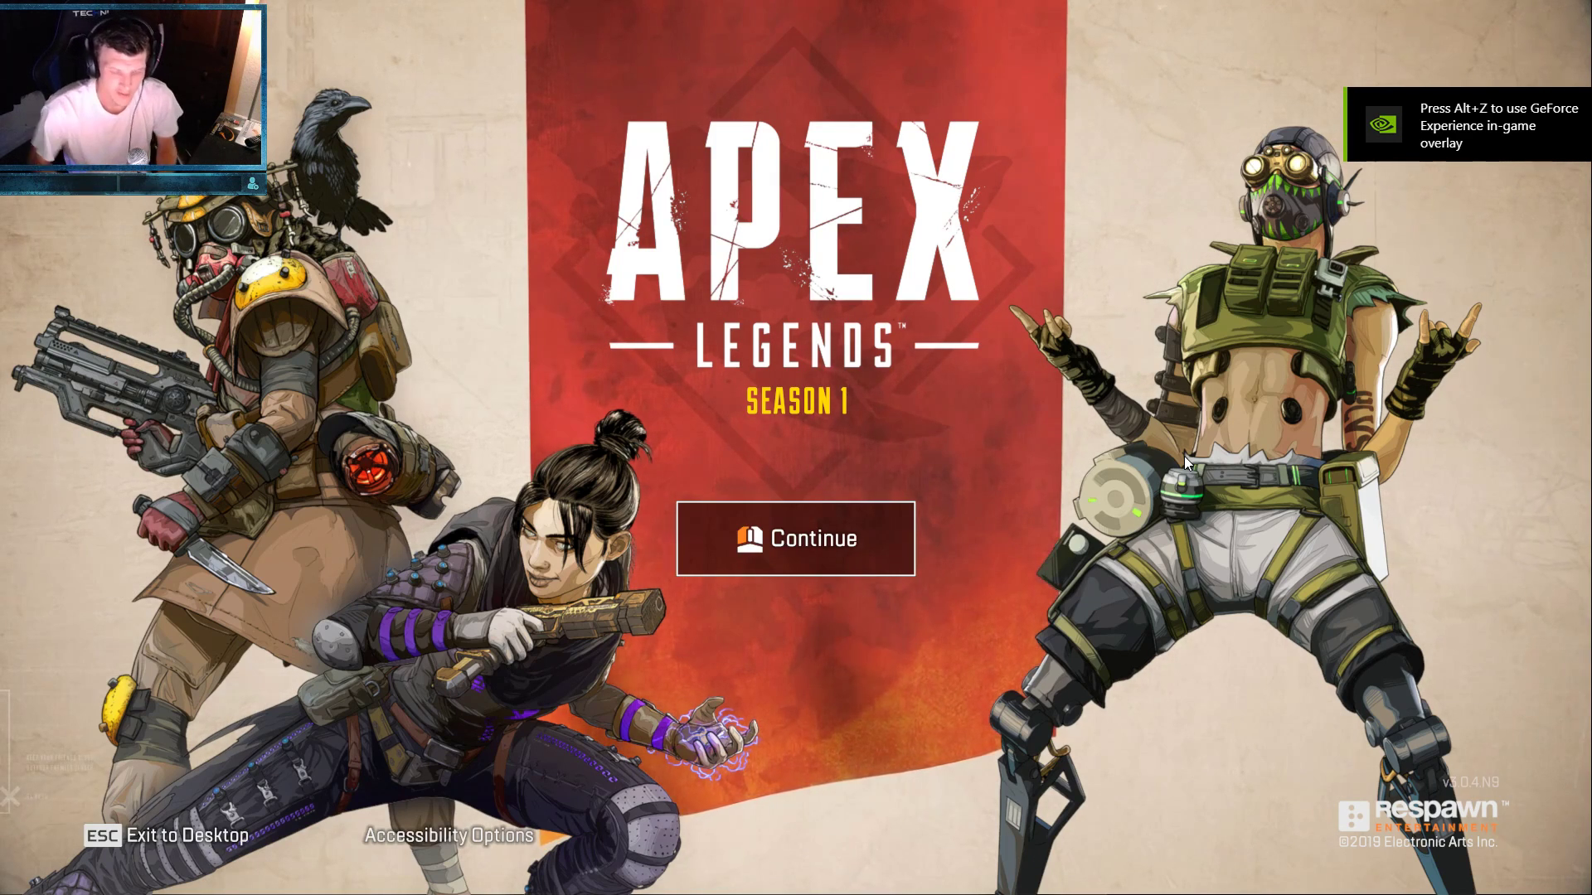
- Enter the lobby and check Model Detail under Settings > Video, still Medium
{"action": "left_click", "coordinate": [794, 537]}
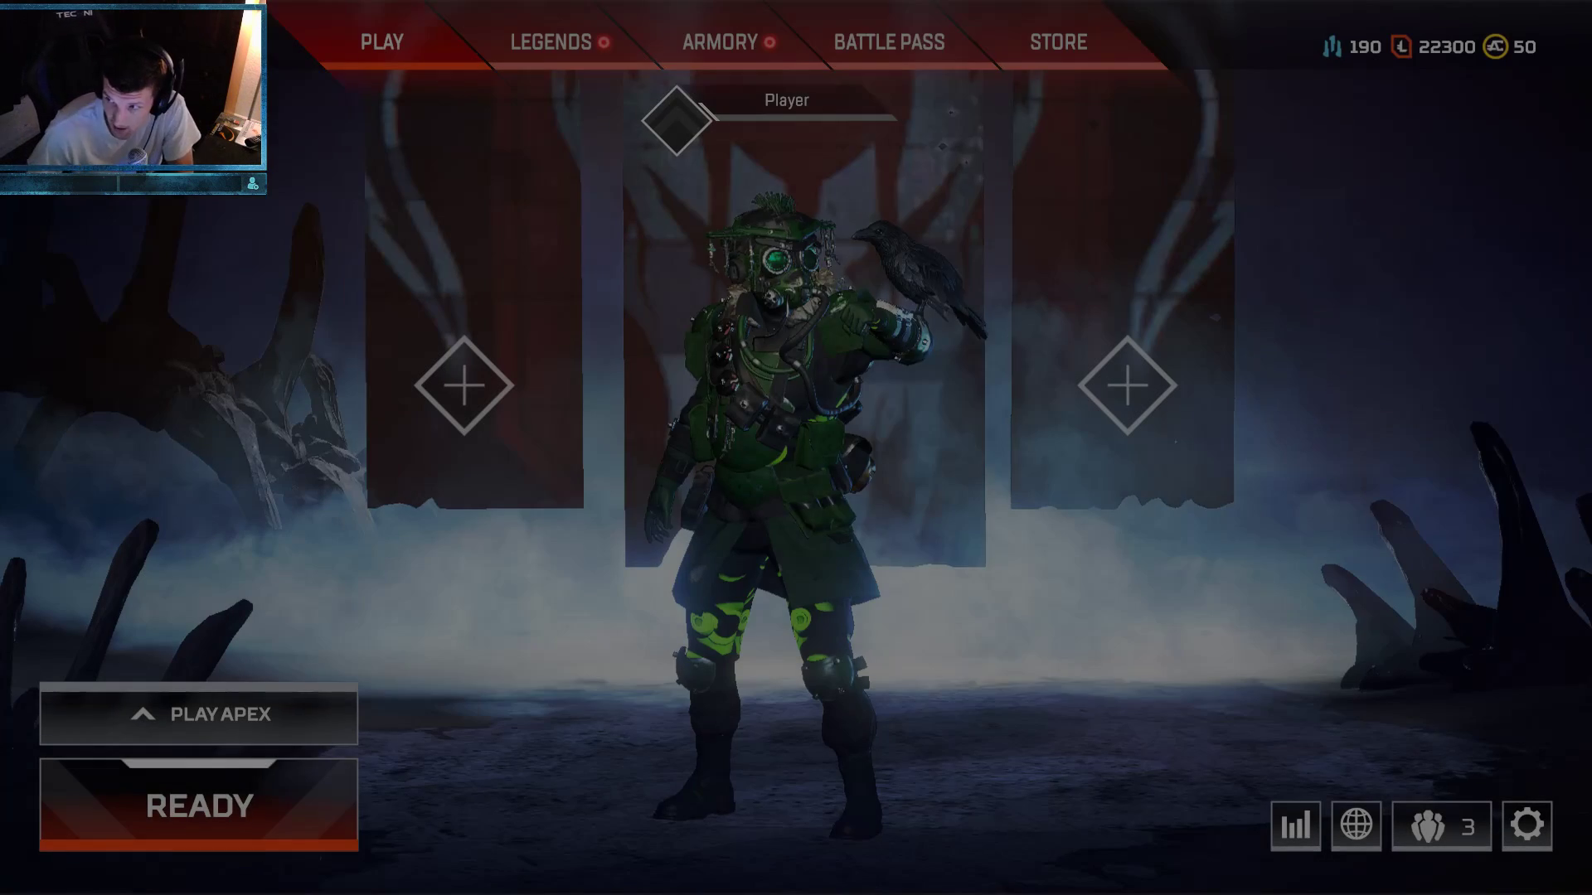
{"action": "key", "text": "Escape"}
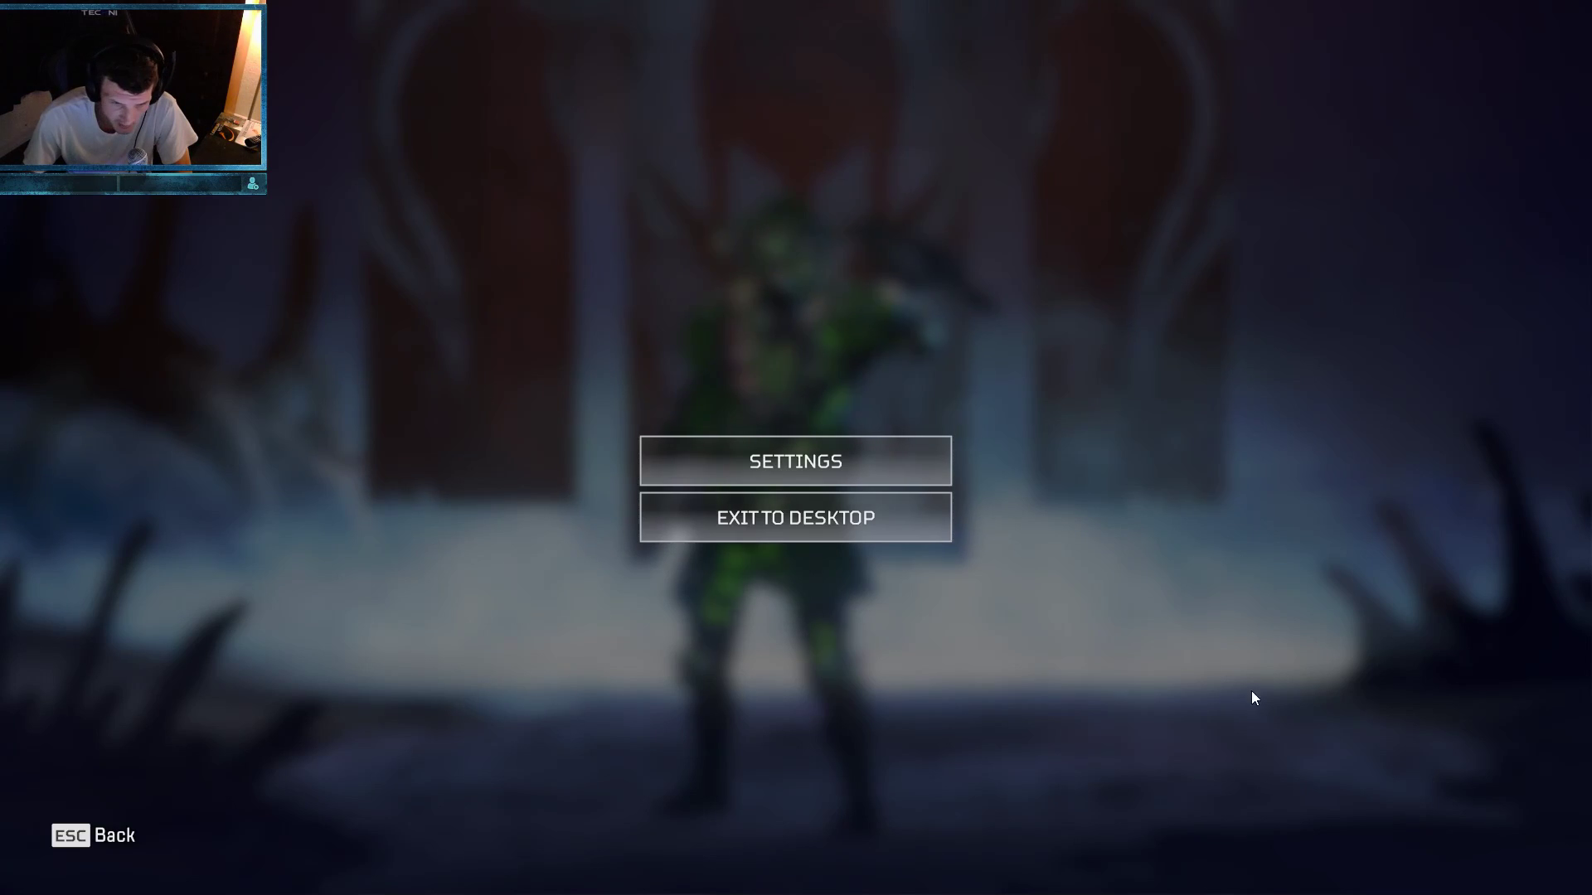
{"action": "left_click", "coordinate": [794, 461]}
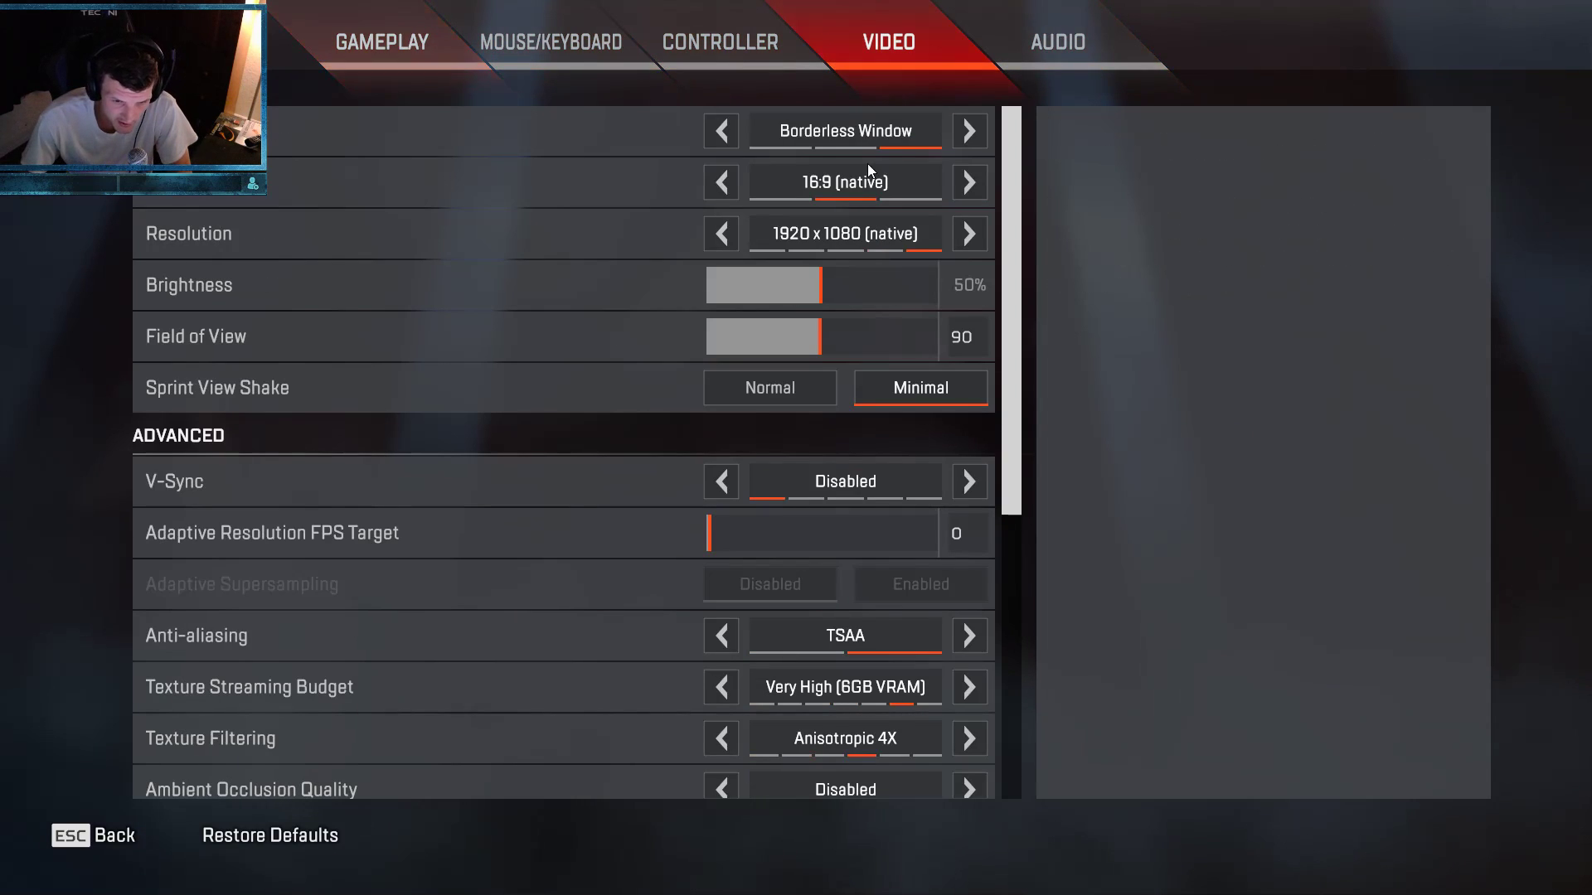
{"action": "scroll", "scroll_direction": "down", "scroll_amount": 3}
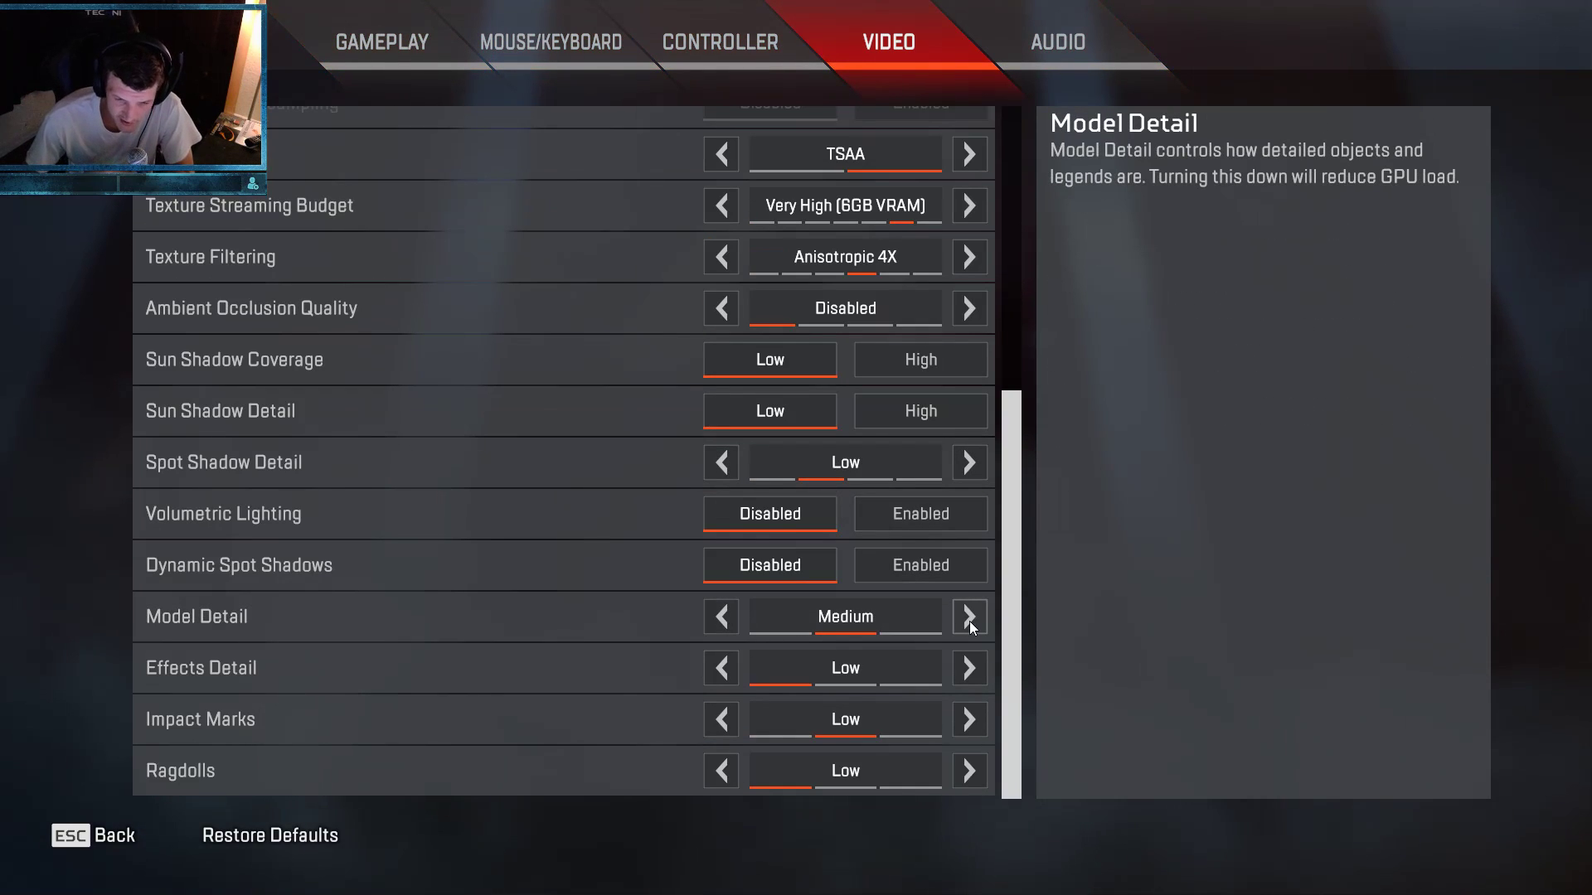
{"action": "left_click", "coordinate": [967, 616]}
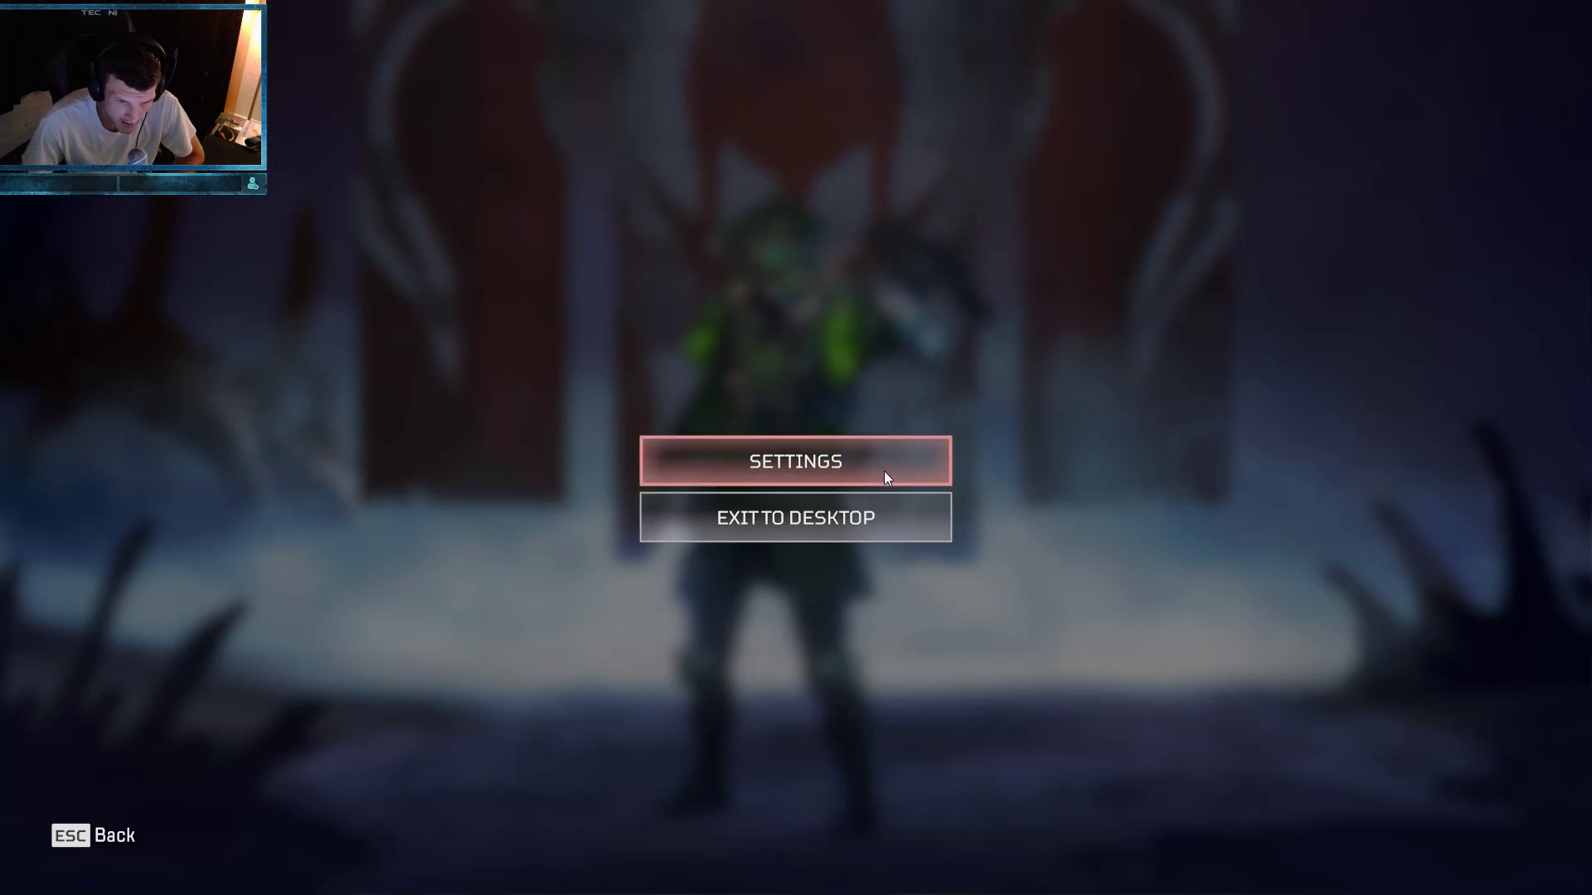
- Recheck Model Detail, back out, and request Exit to Desktop from the pause menu
{"action": "left_click", "coordinate": [795, 461]}
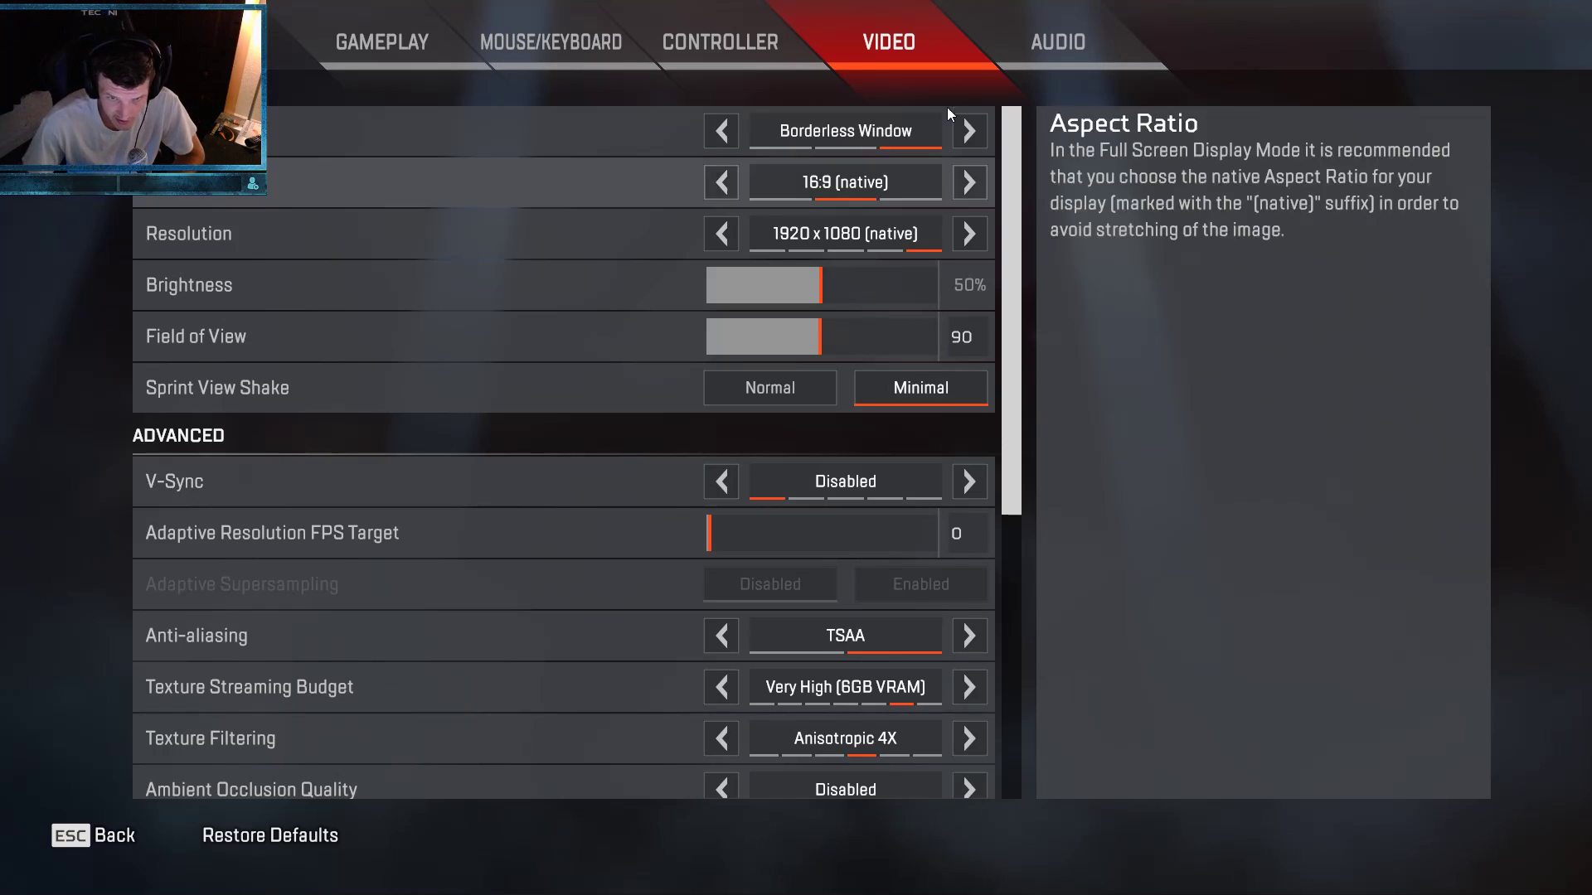
{"action": "scroll", "scroll_direction": "down", "scroll_amount": 3}
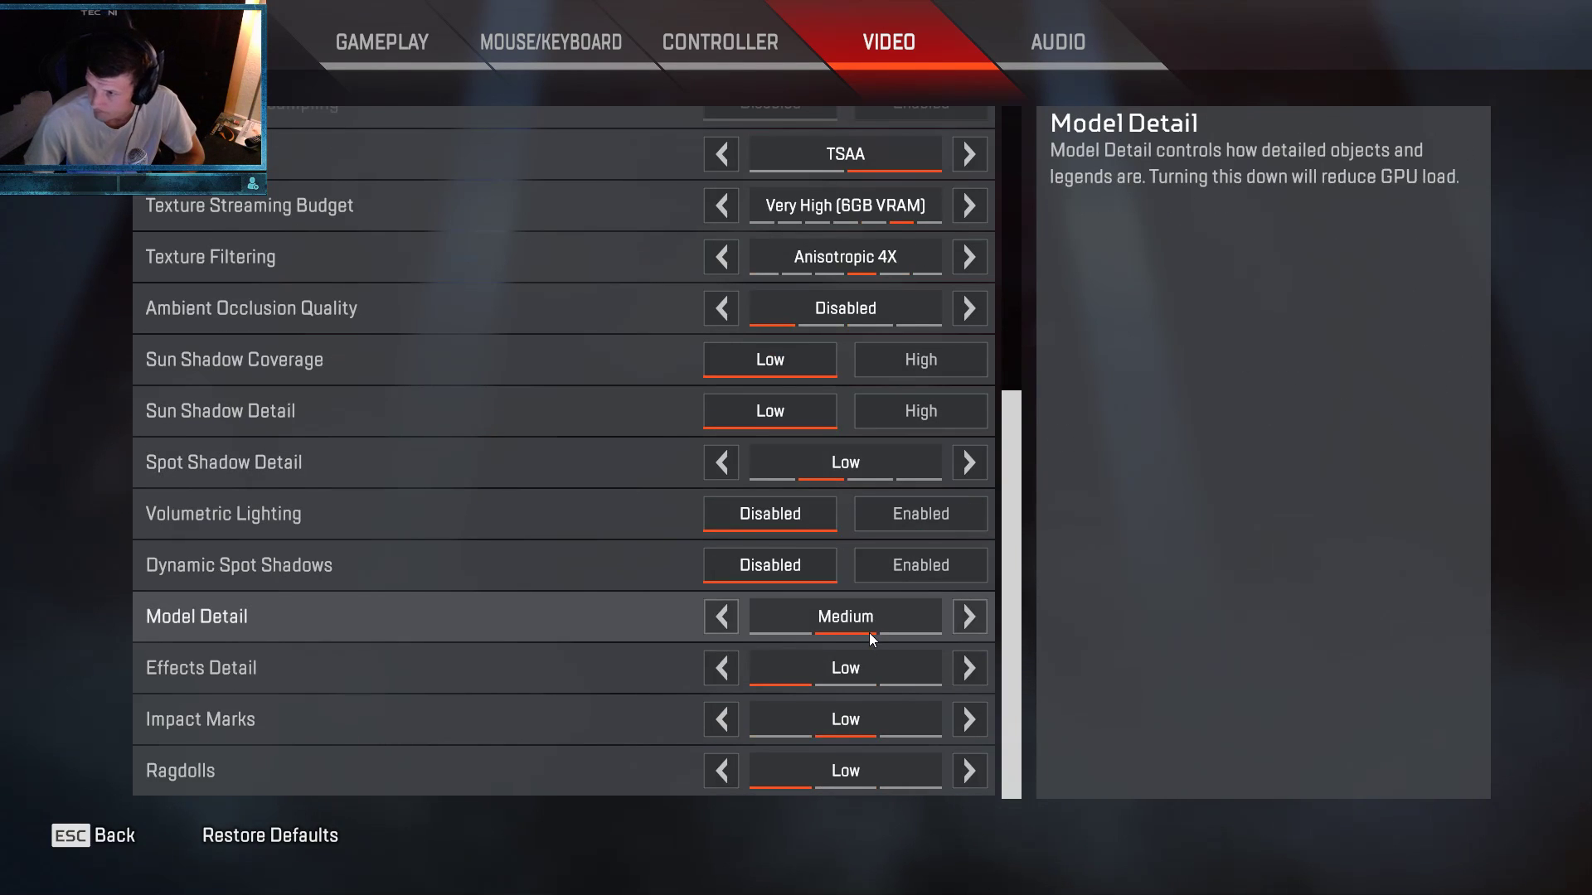
{"action": "left_click", "coordinate": [968, 617]}
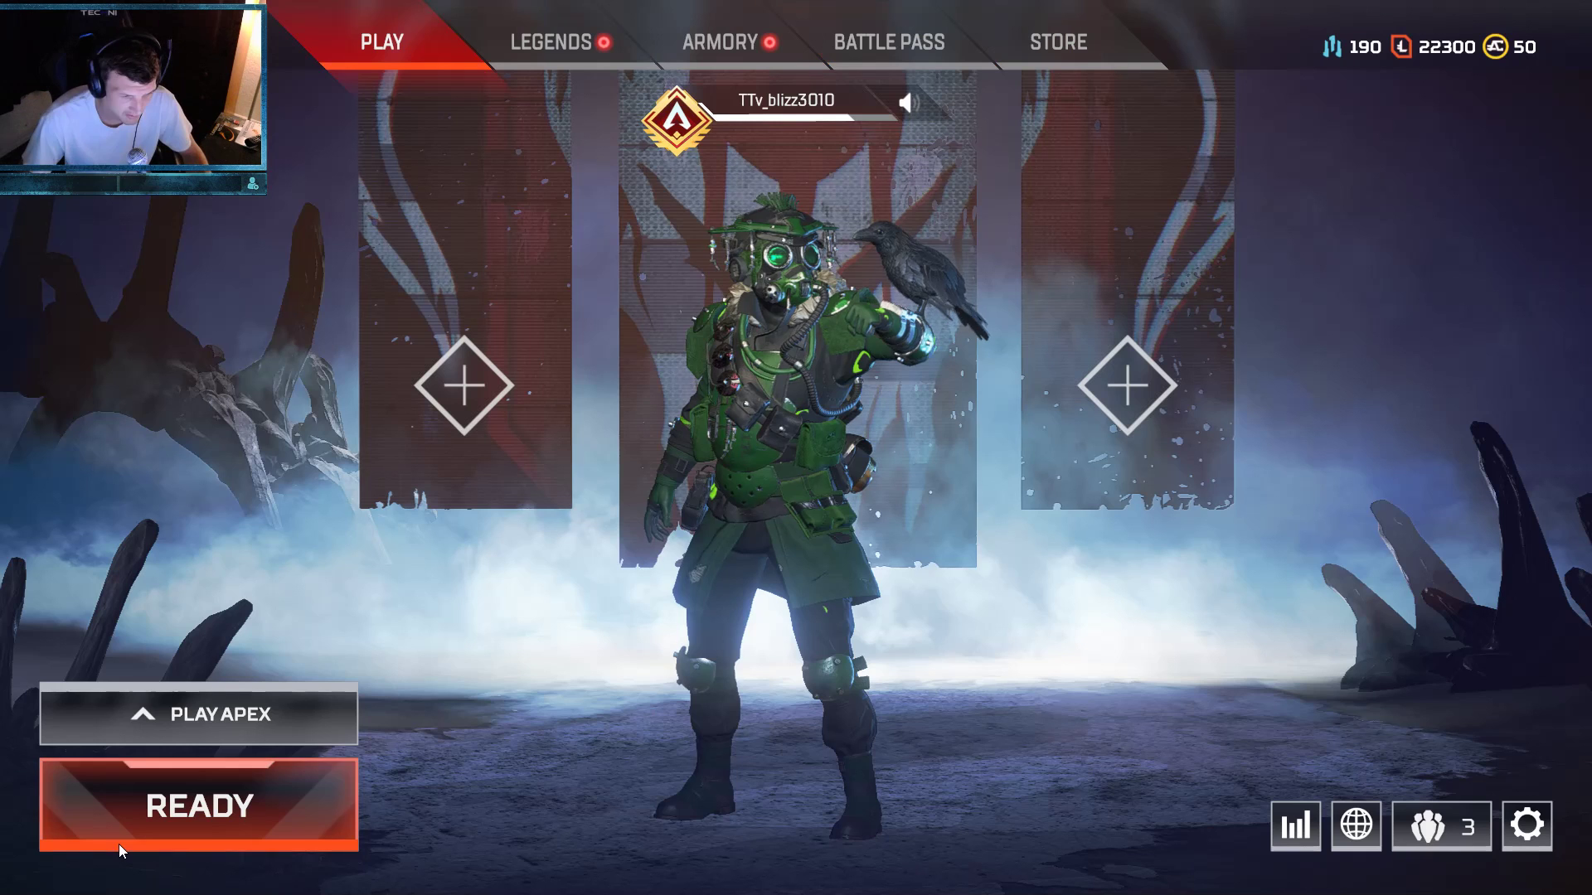
{"action": "key", "text": "Escape"}
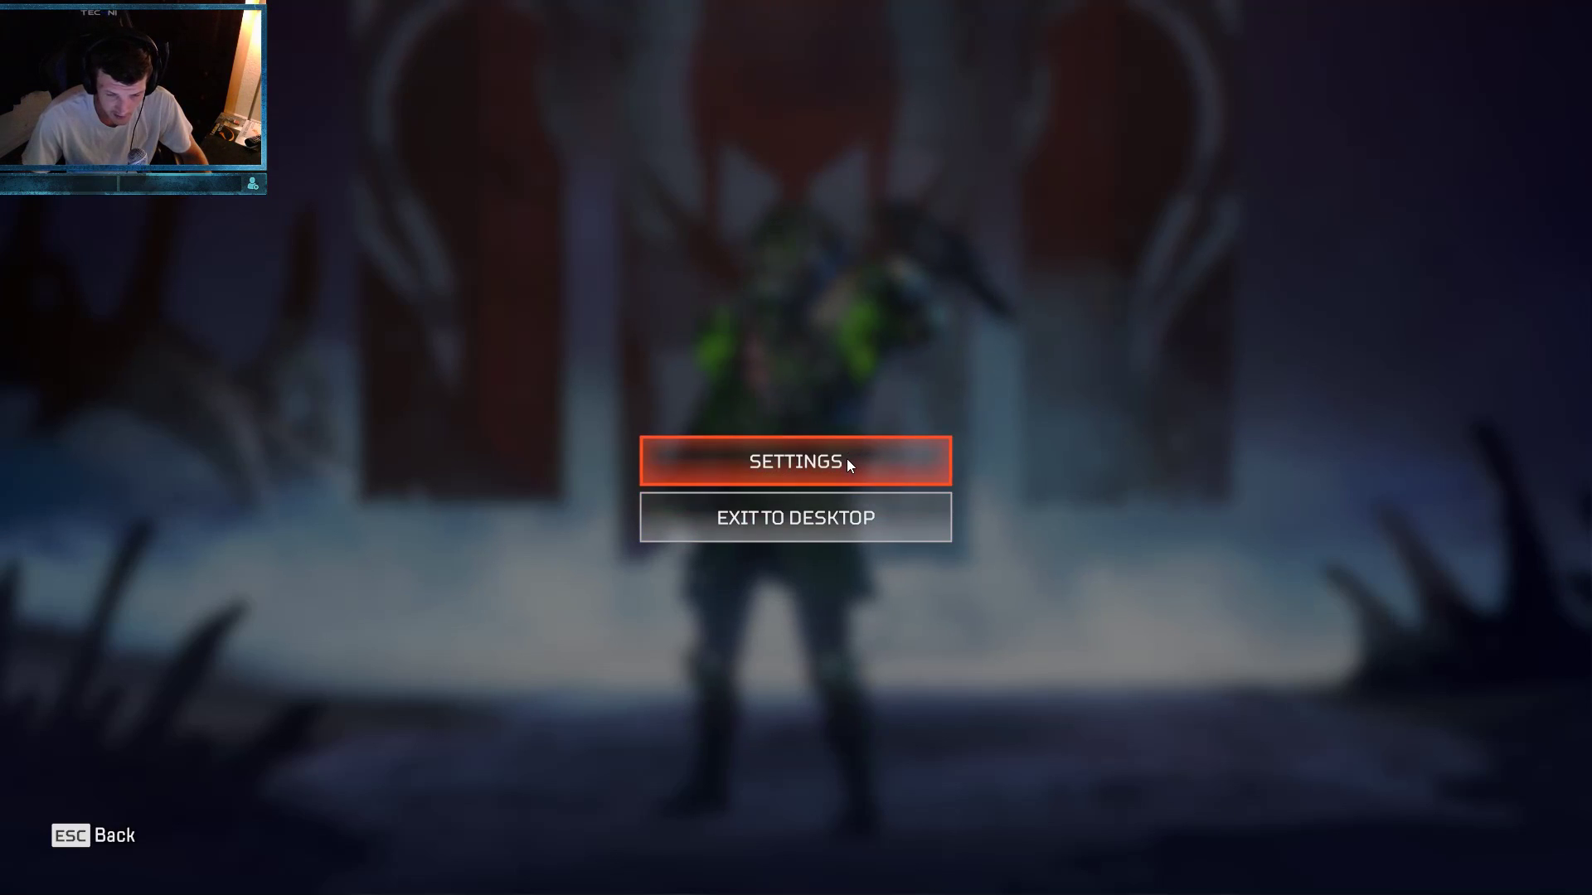
{"action": "left_click", "coordinate": [794, 459]}
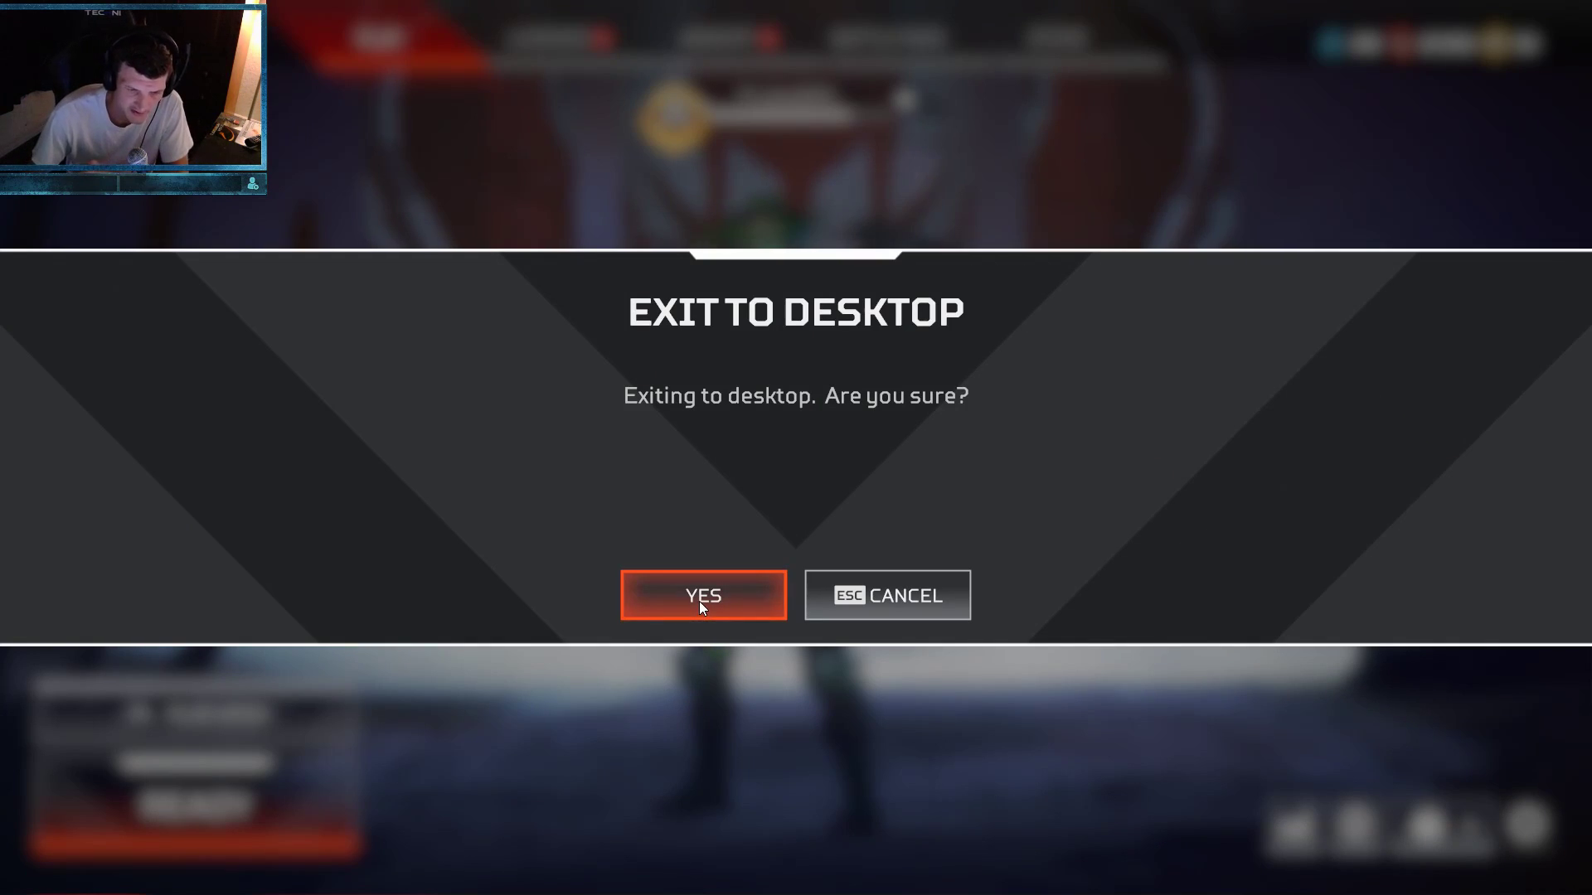
- Confirm quitting the game and maximize the Apex local Saved Games folder window
{"action": "left_click", "coordinate": [703, 595]}
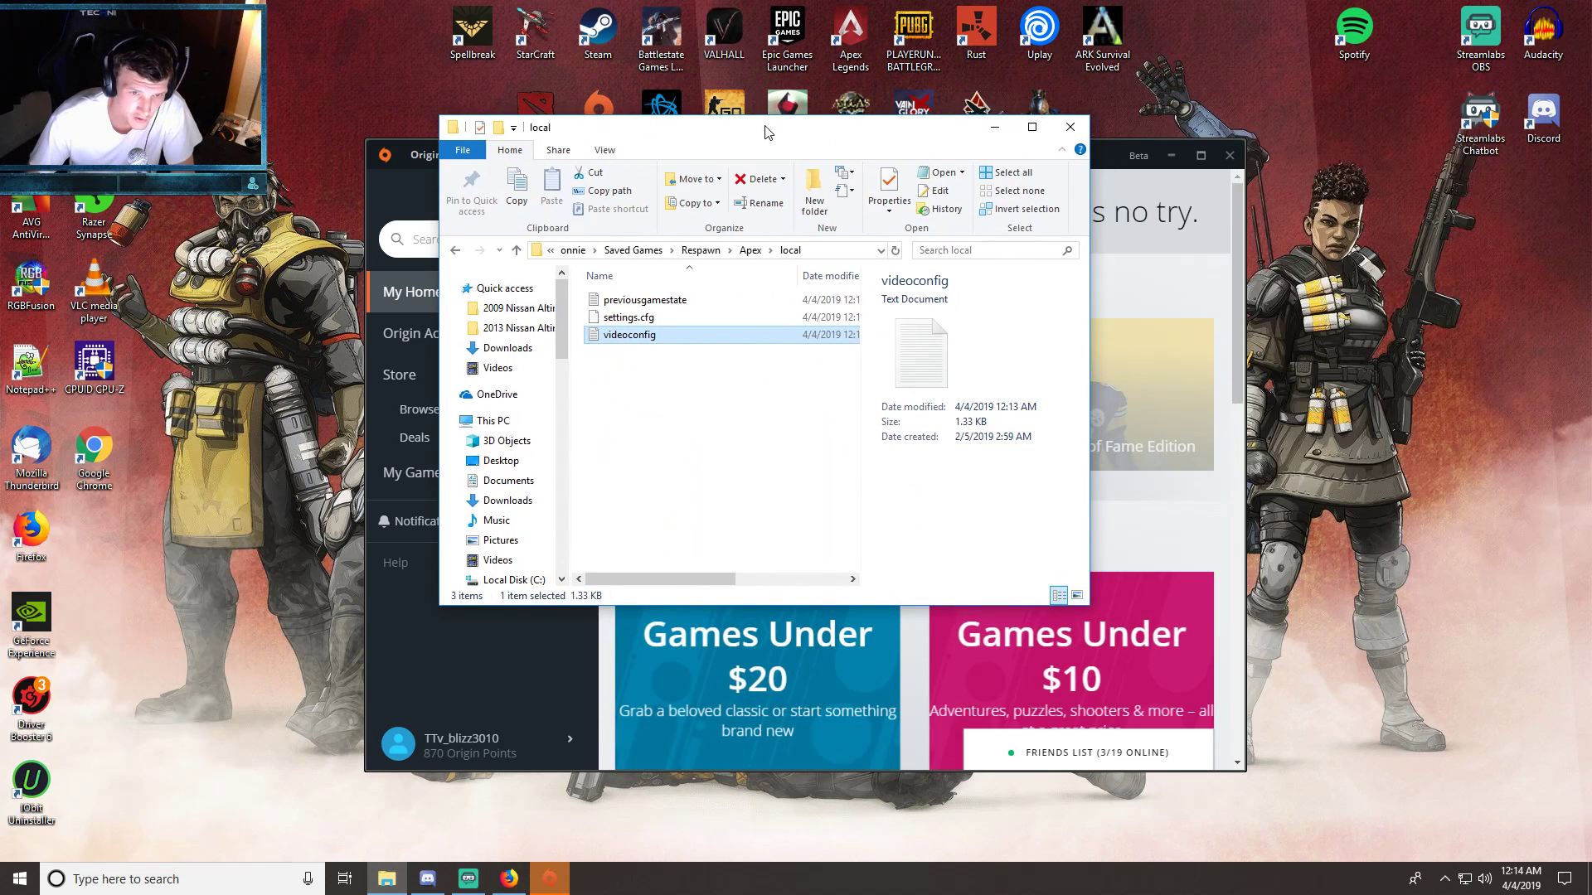
{"action": "left_click", "coordinate": [1031, 127]}
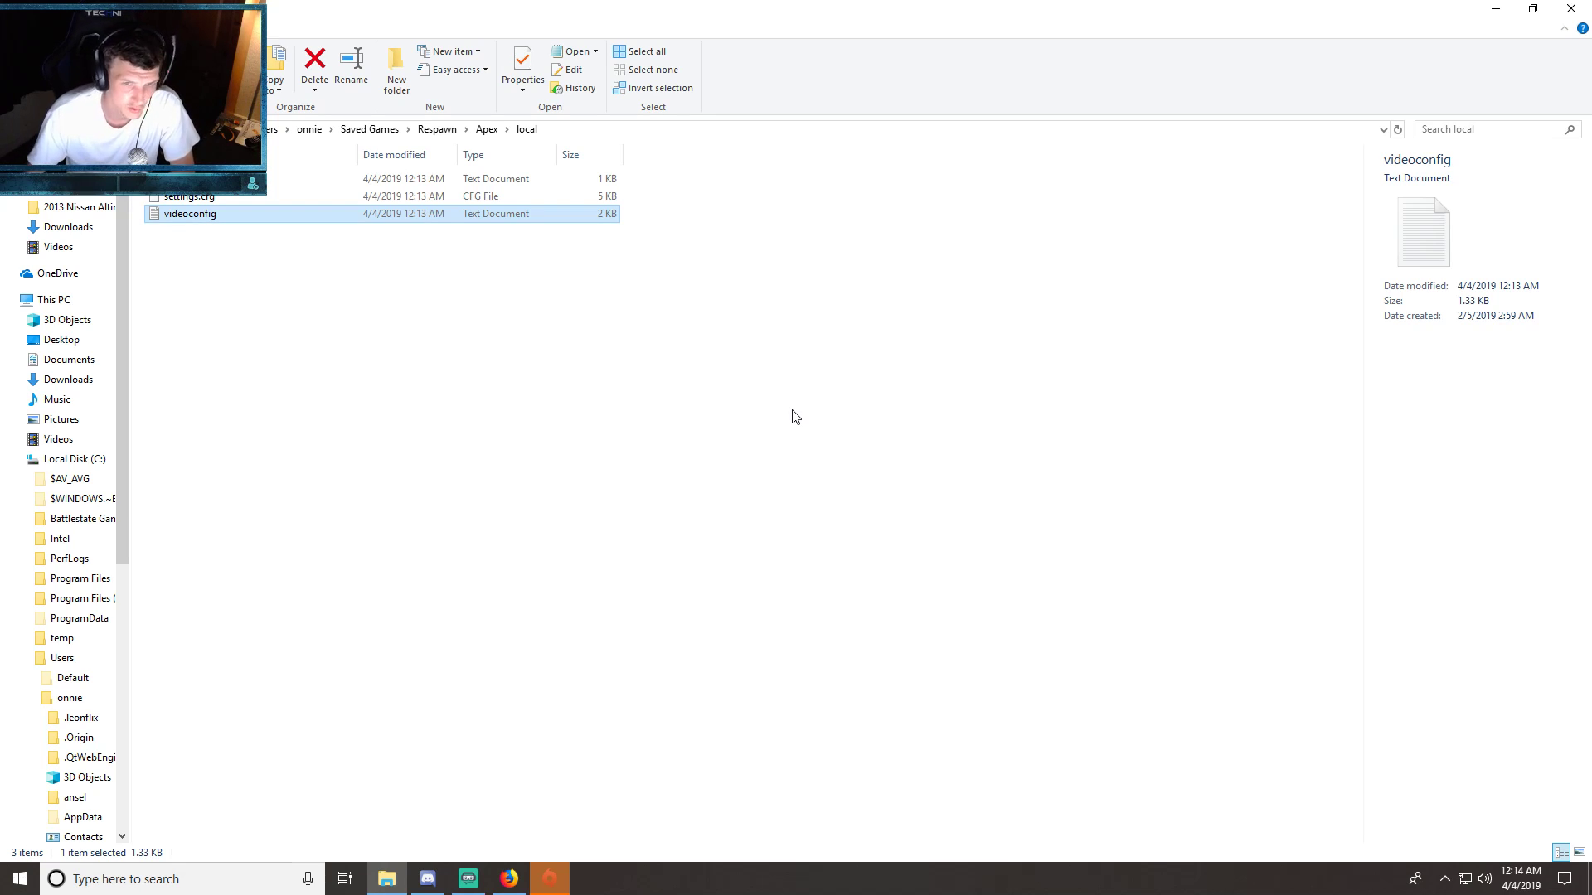
- Open videoconfig in Notepad++ and edit the setting.r_lod_switch_scale value on line 16
{"action": "right_click", "coordinate": [189, 214]}
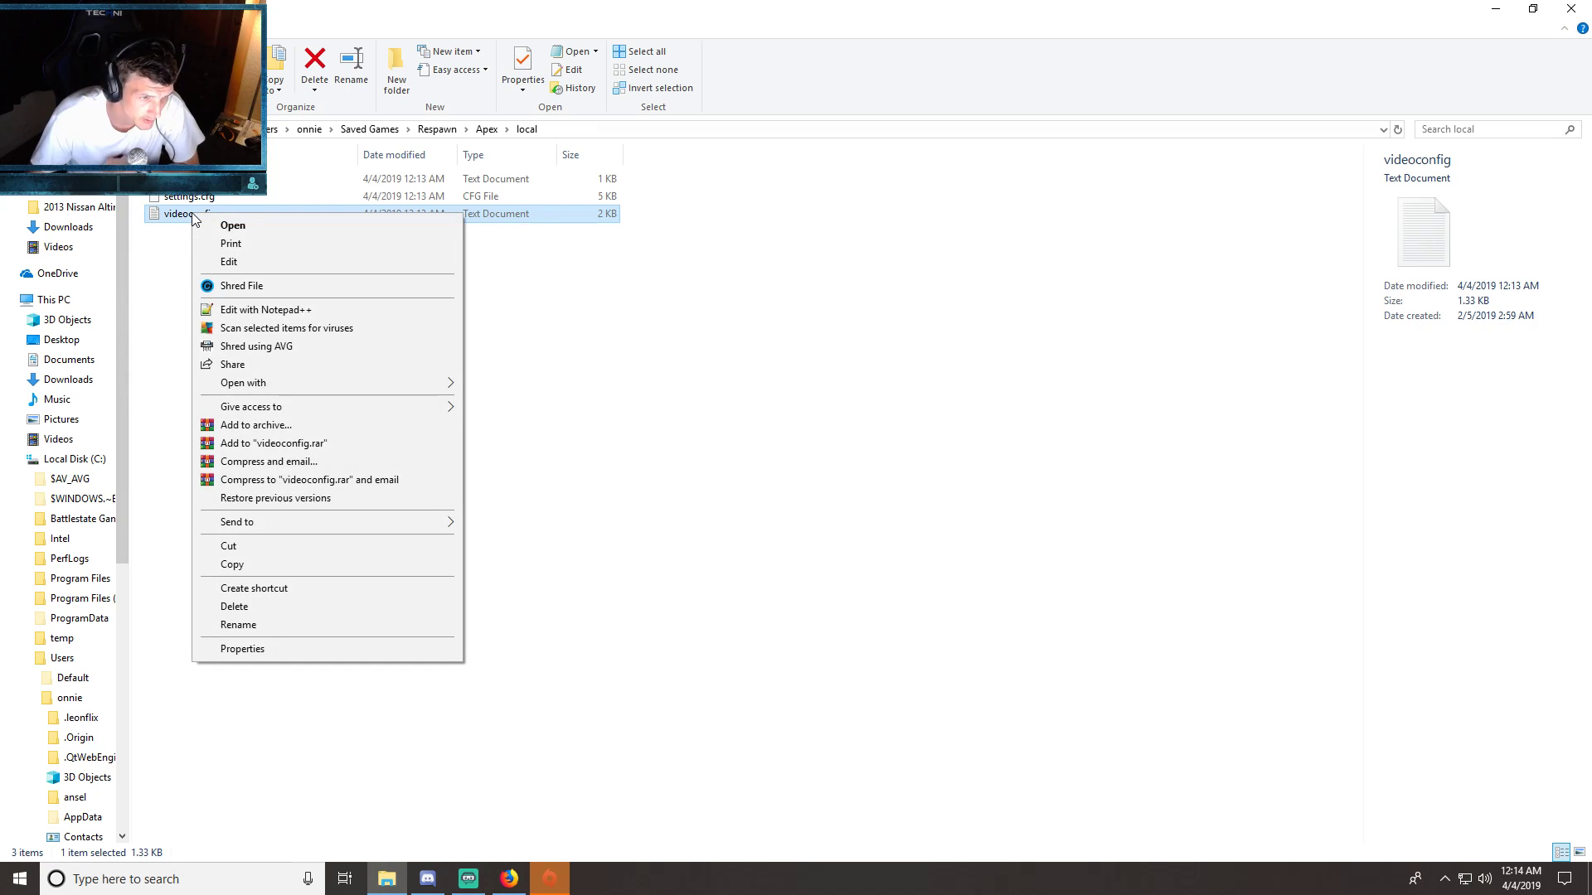
{"action": "left_click", "coordinate": [173, 252]}
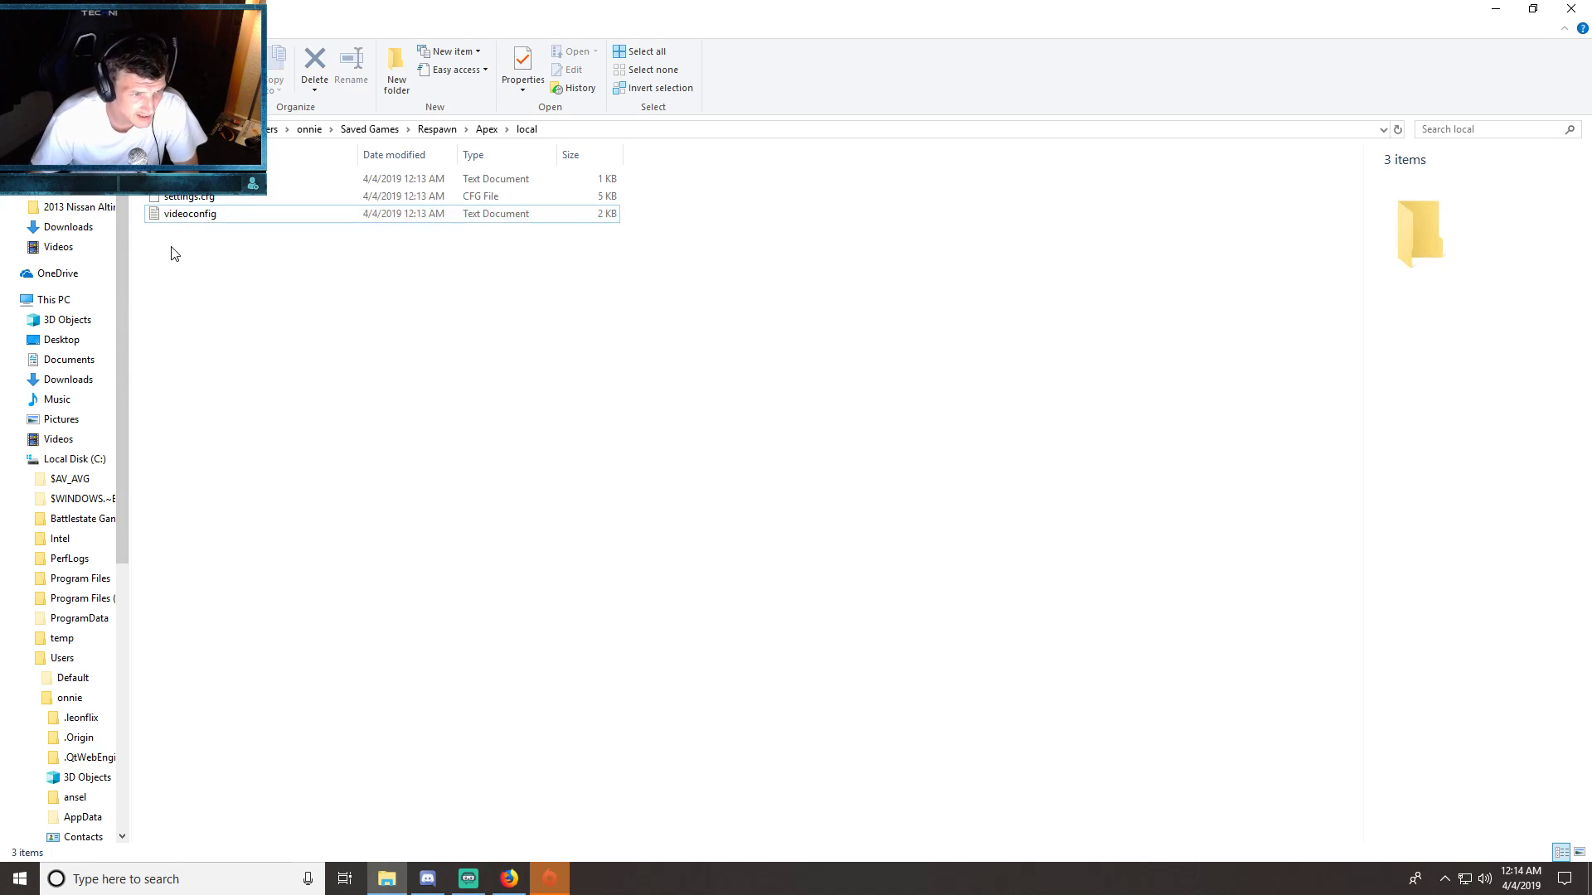
{"action": "right_click", "coordinate": [189, 213]}
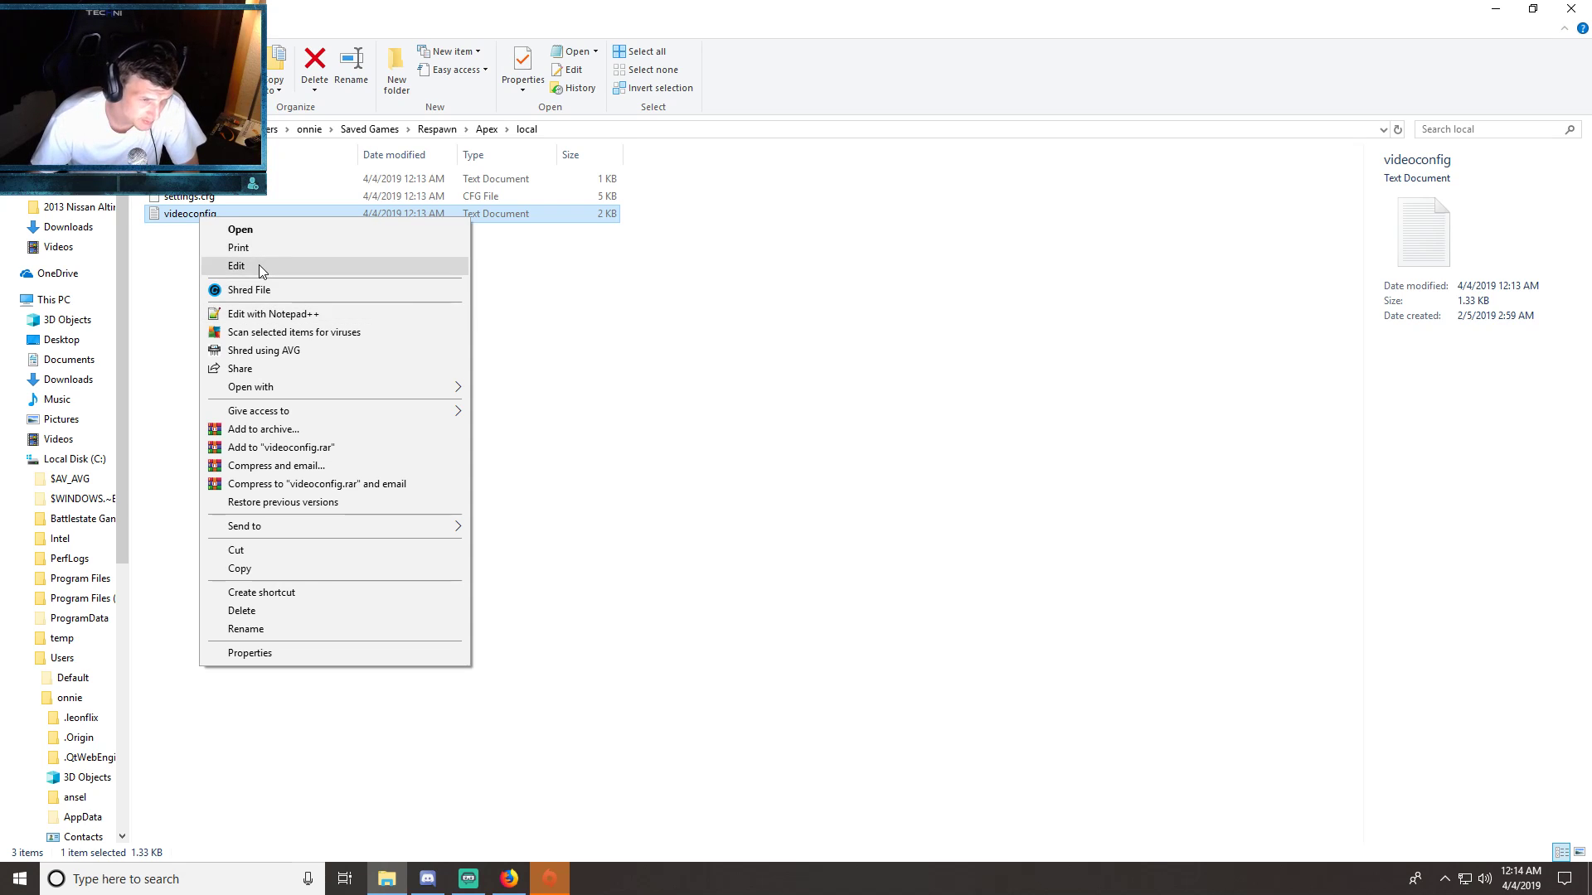
{"action": "mouse_move", "coordinate": [274, 314]}
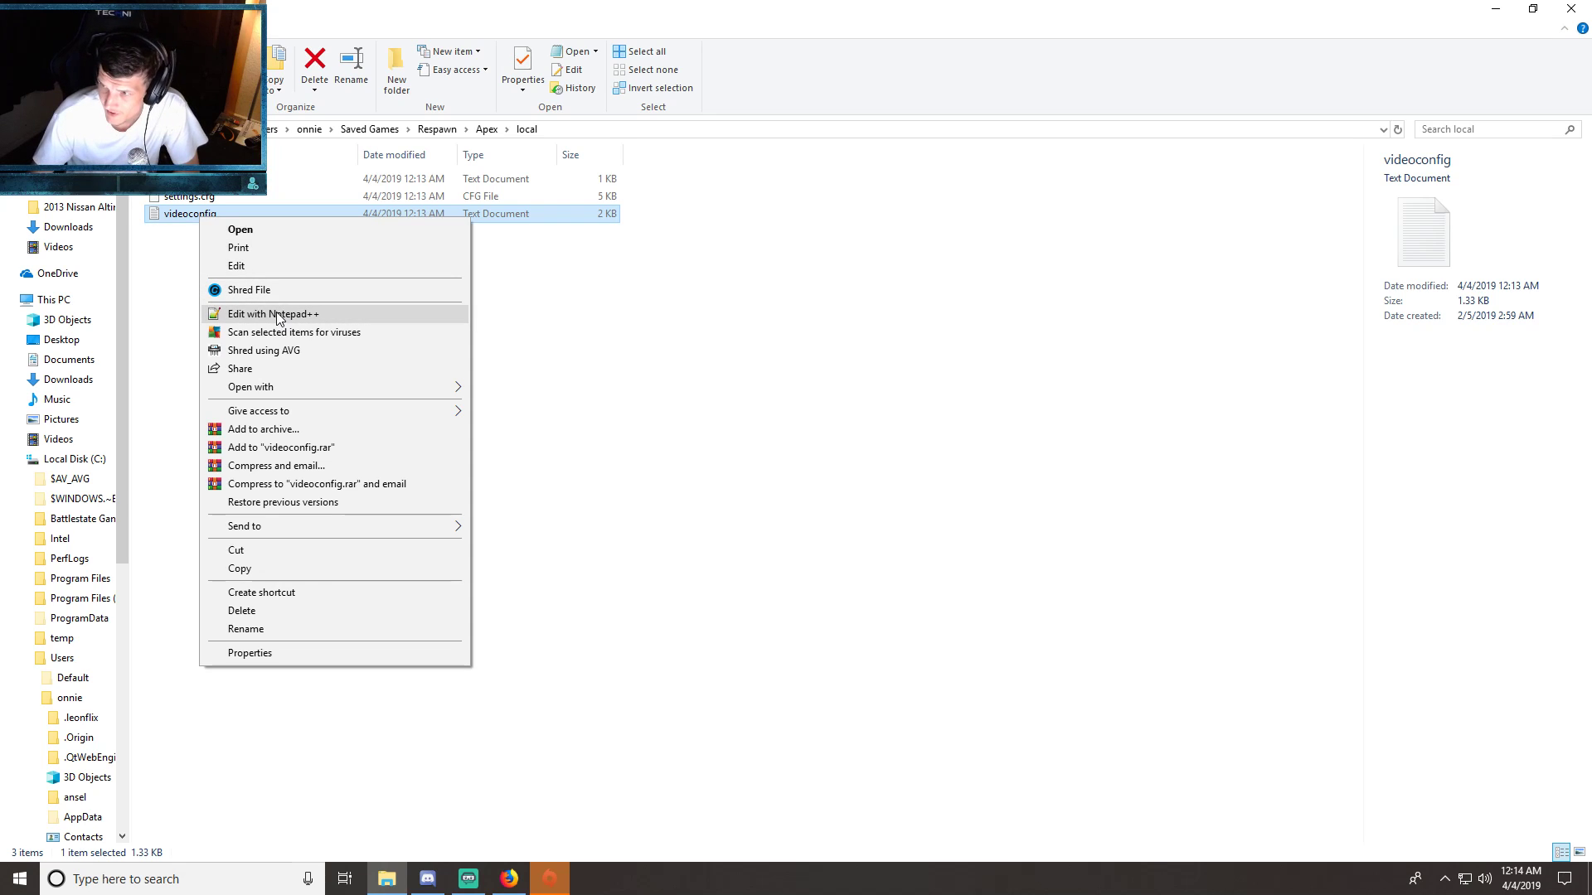
{"action": "left_click", "coordinate": [273, 313]}
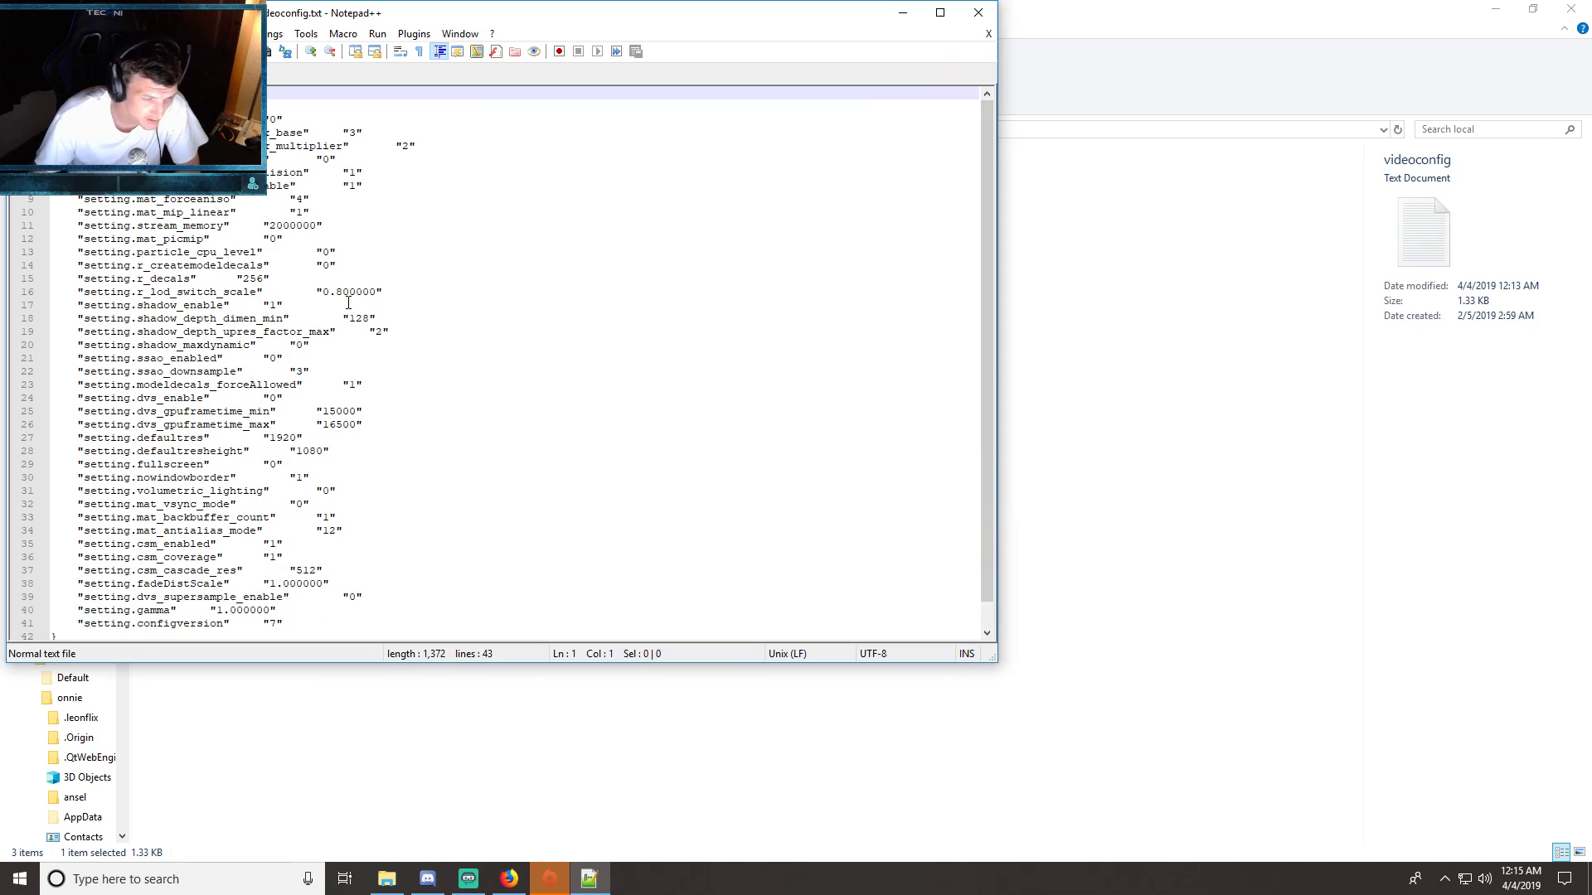
{"action": "scroll", "scroll_direction": "down", "scroll_amount": 3}
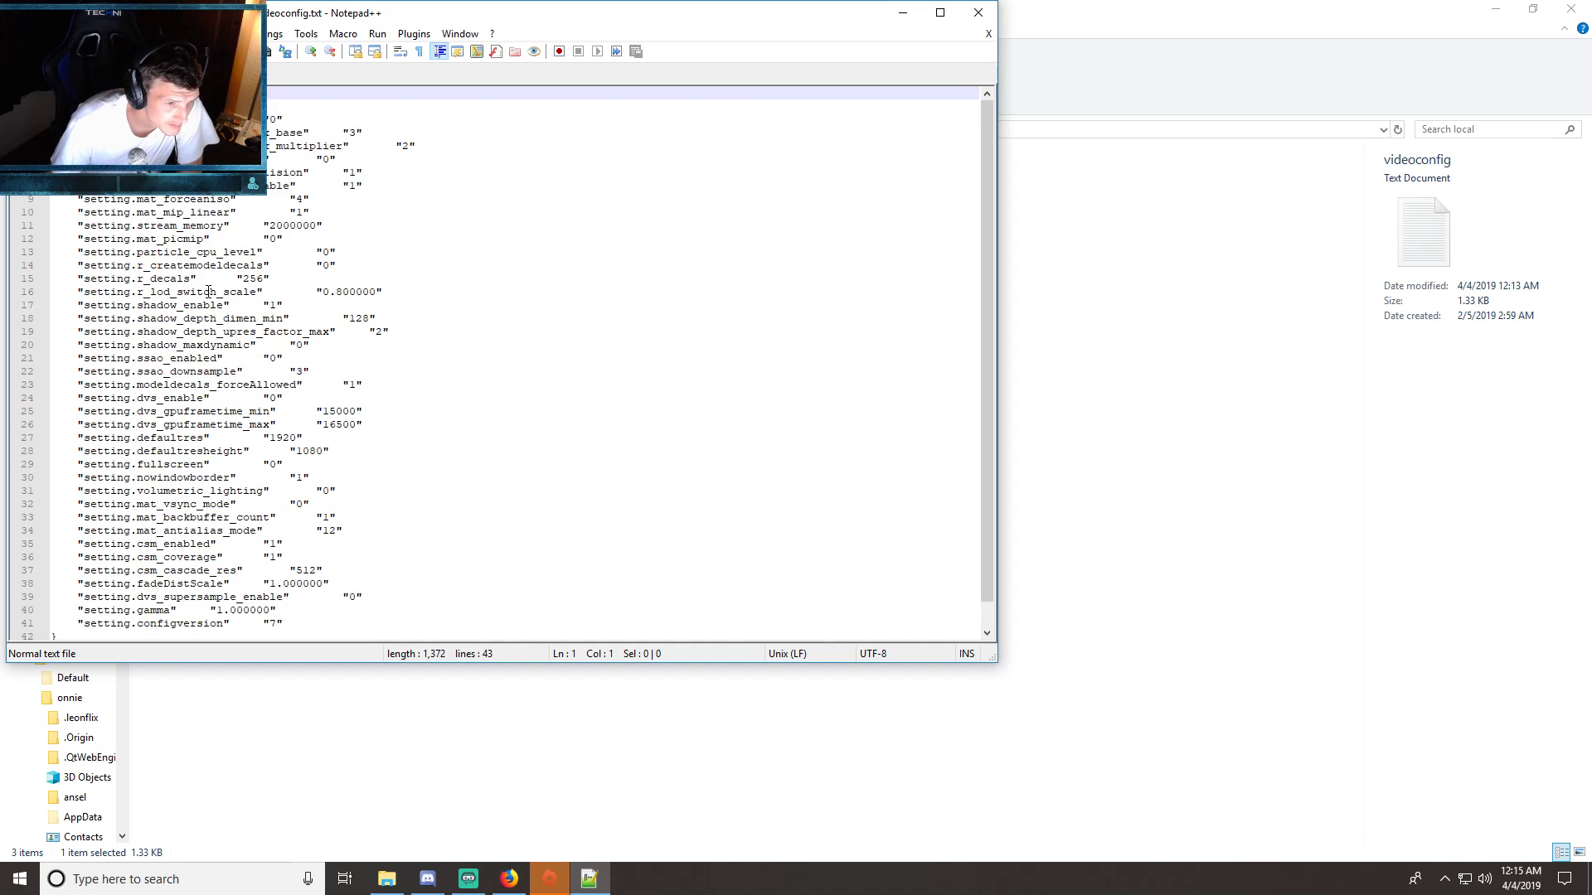
{"action": "left_click", "coordinate": [188, 292]}
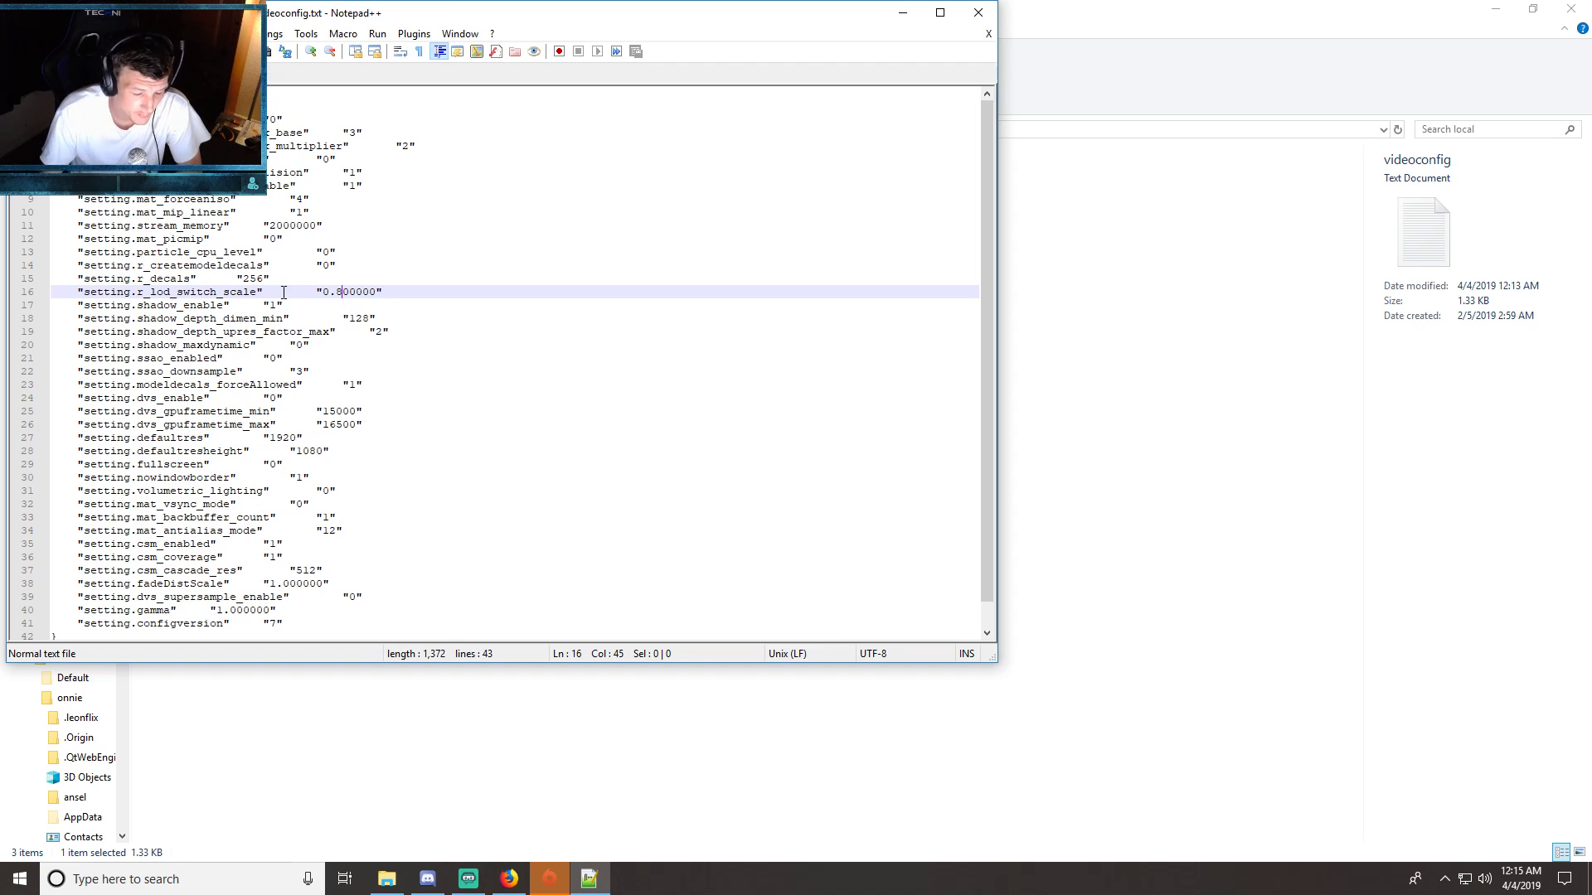
{"action": "mouse_move", "coordinate": [327, 305]}
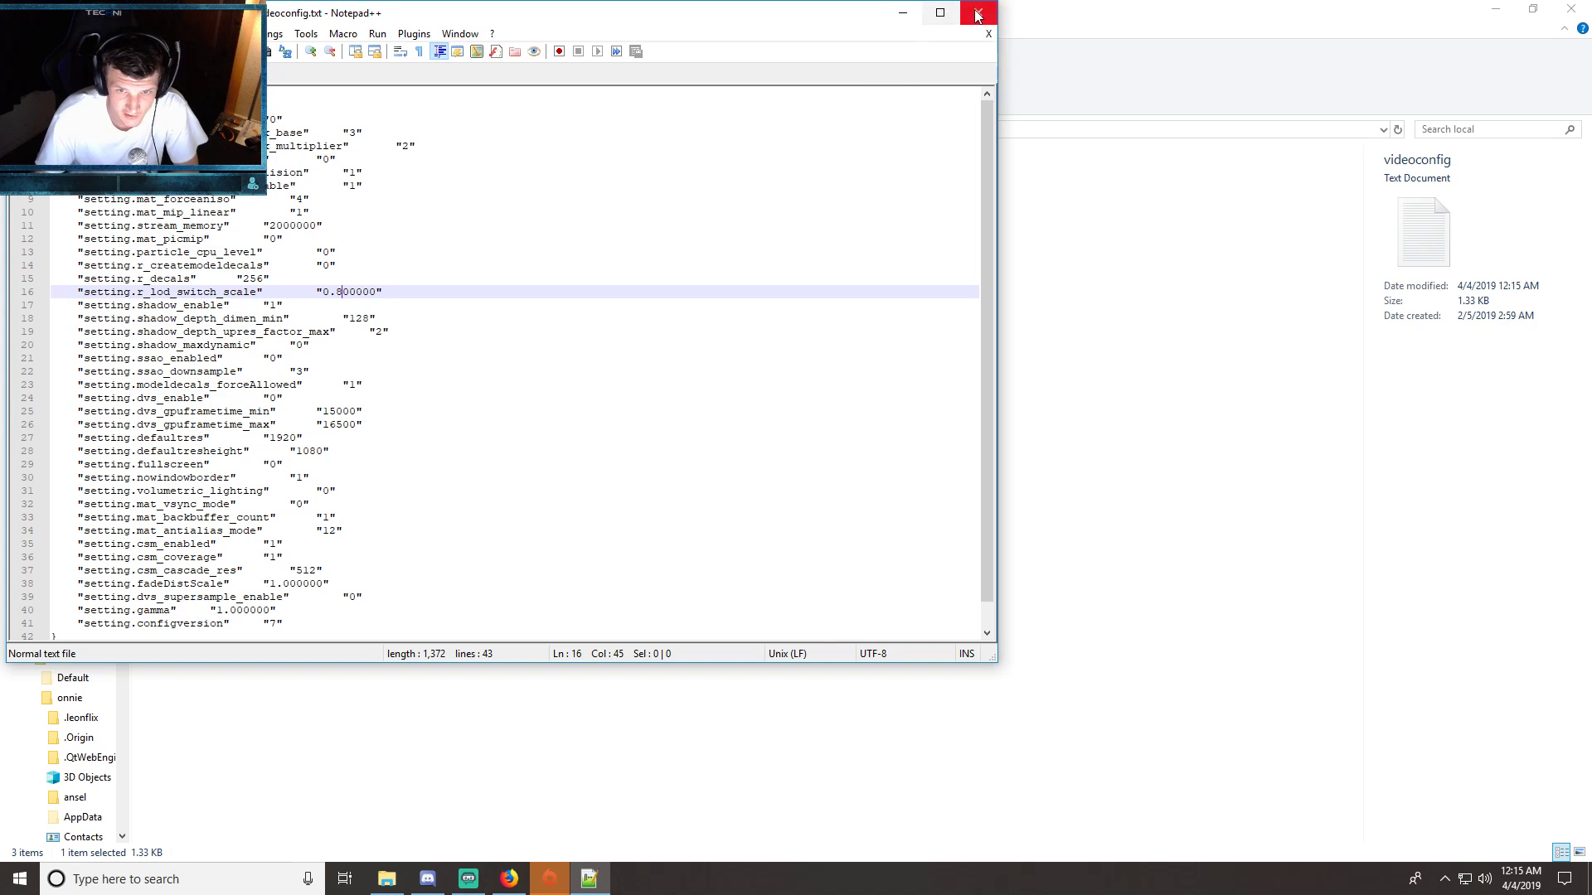
- Close Notepad++ and mark videoconfig Read-only via its Properties
{"action": "left_click", "coordinate": [975, 14]}
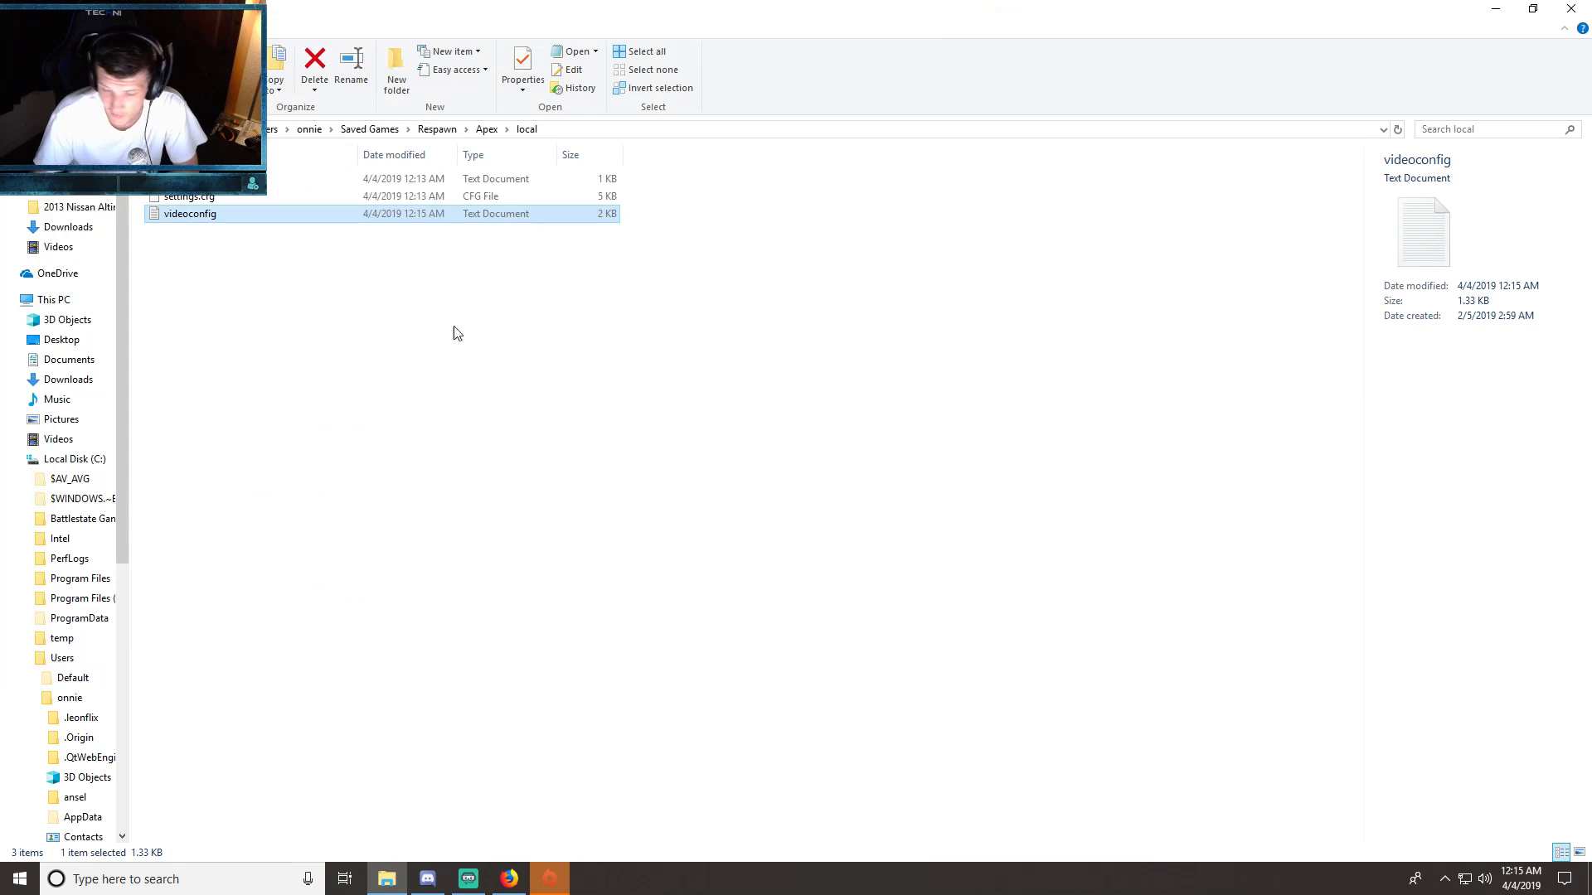
{"action": "mouse_move", "coordinate": [189, 214]}
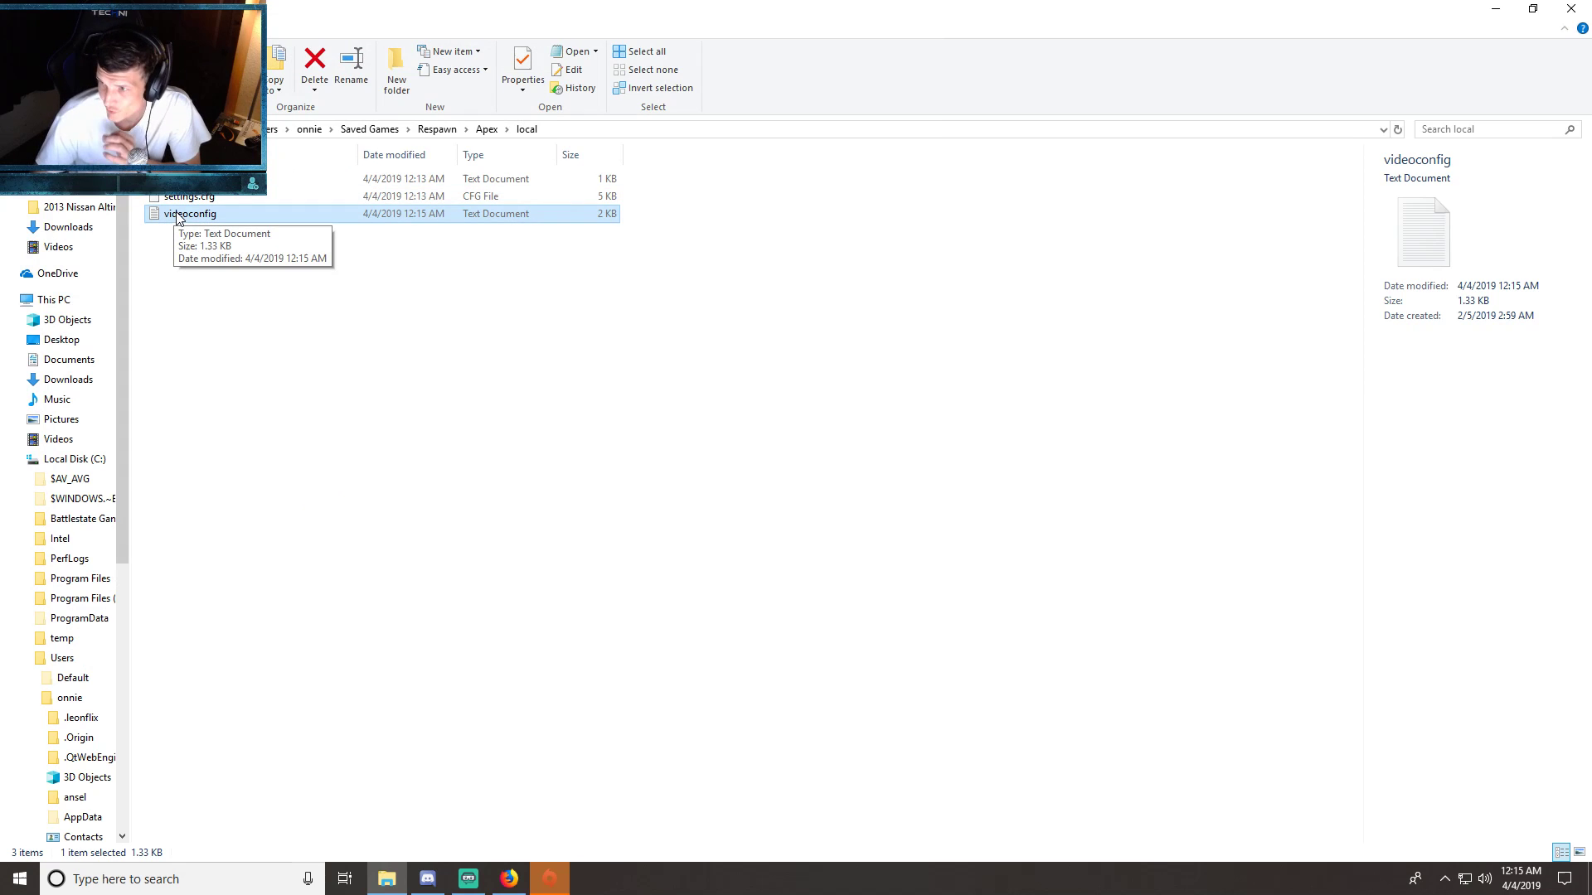
{"action": "right_click", "coordinate": [189, 214]}
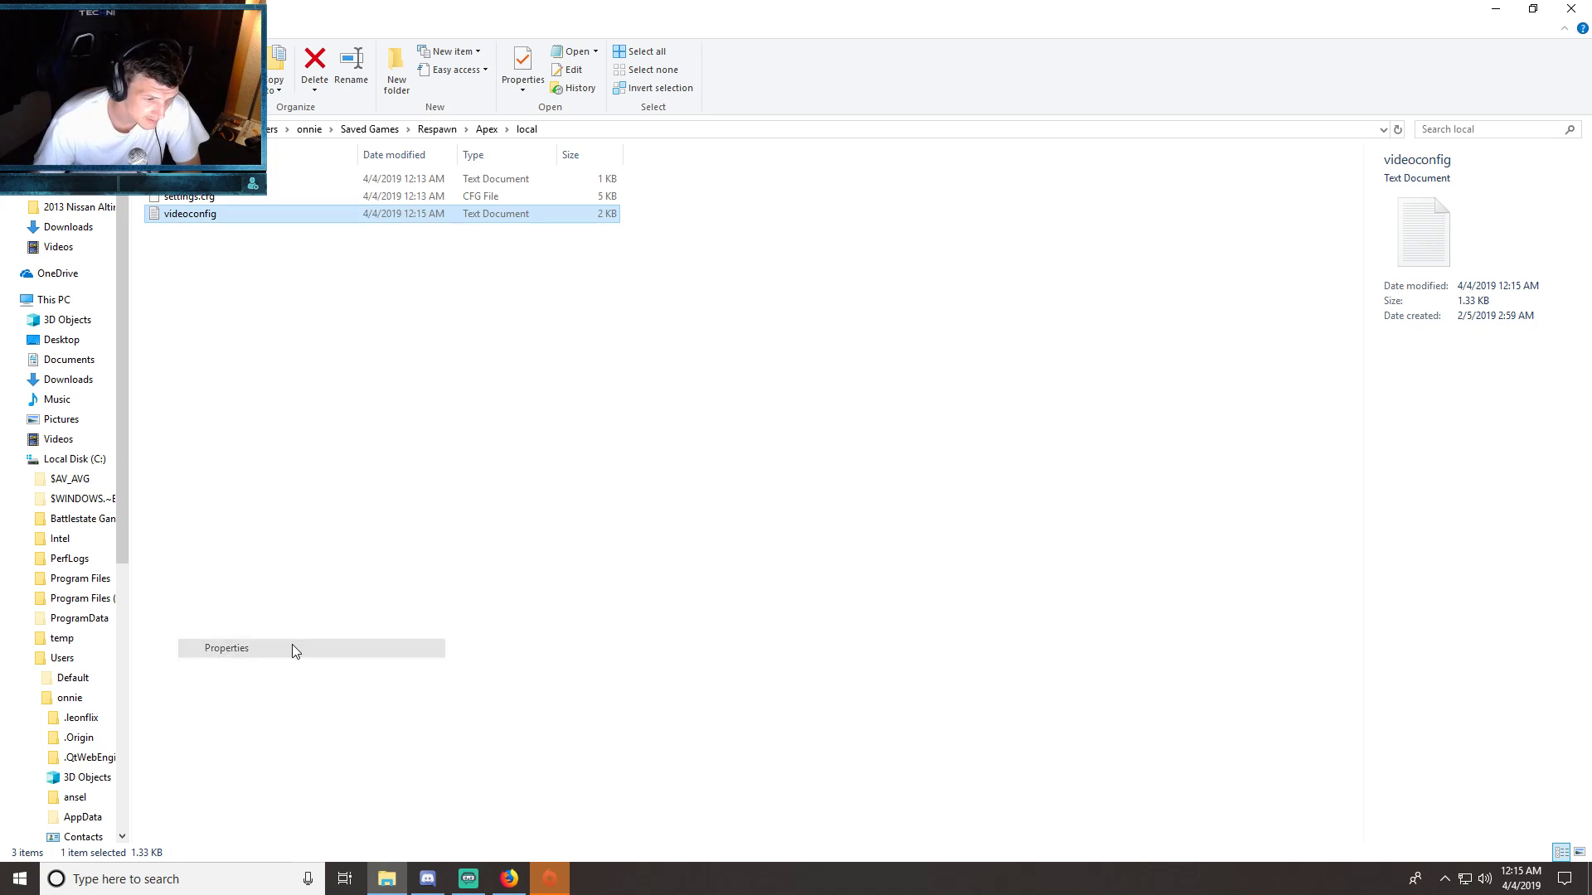
{"action": "left_click", "coordinate": [226, 649]}
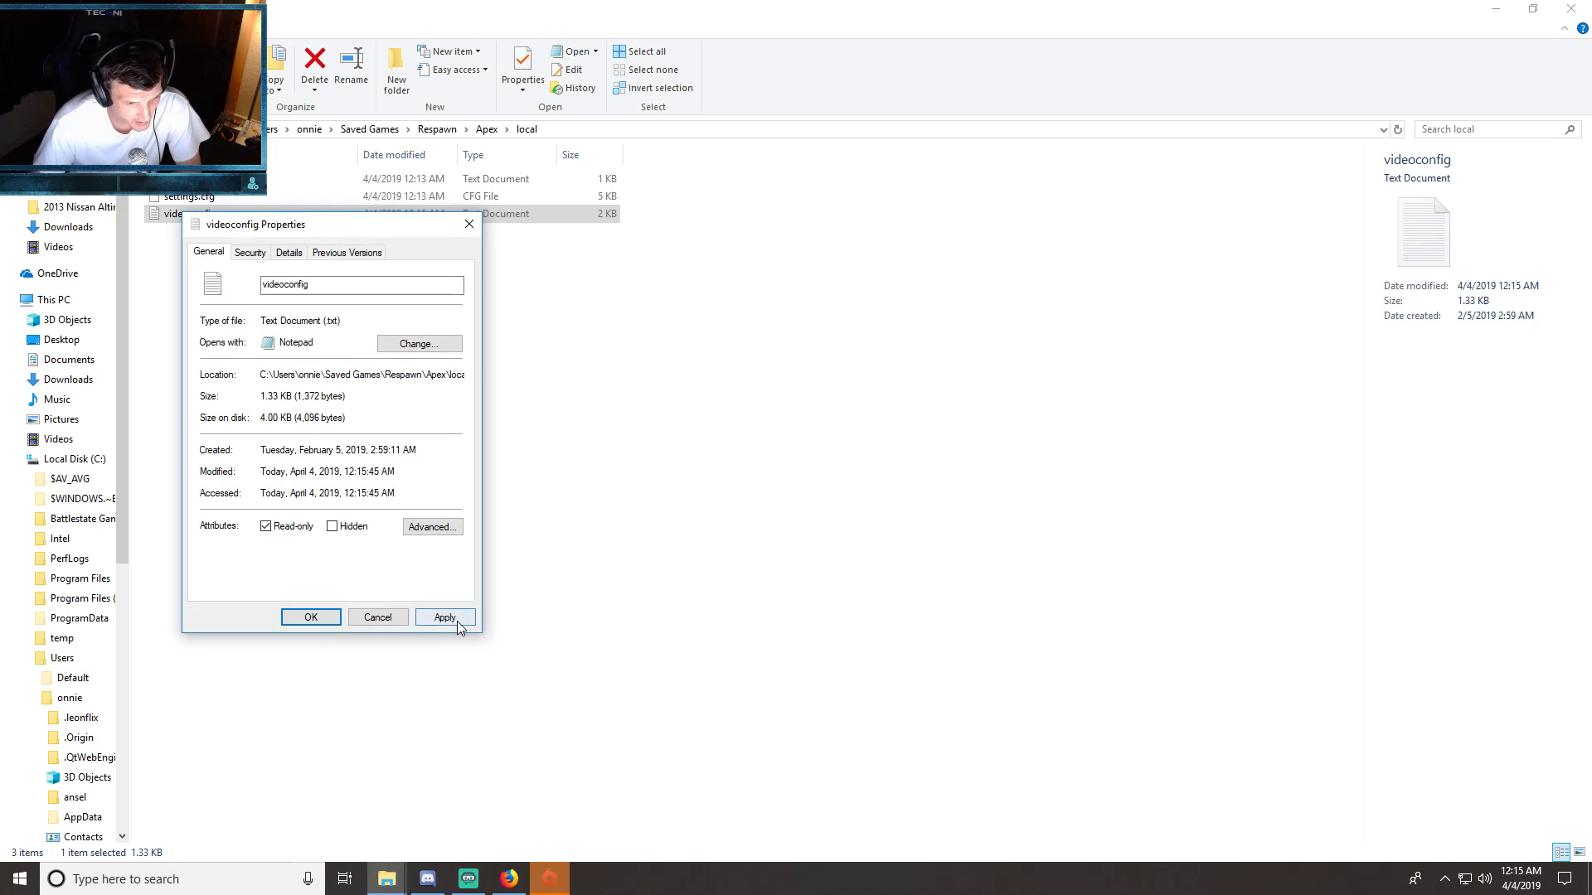
{"action": "left_click", "coordinate": [310, 616]}
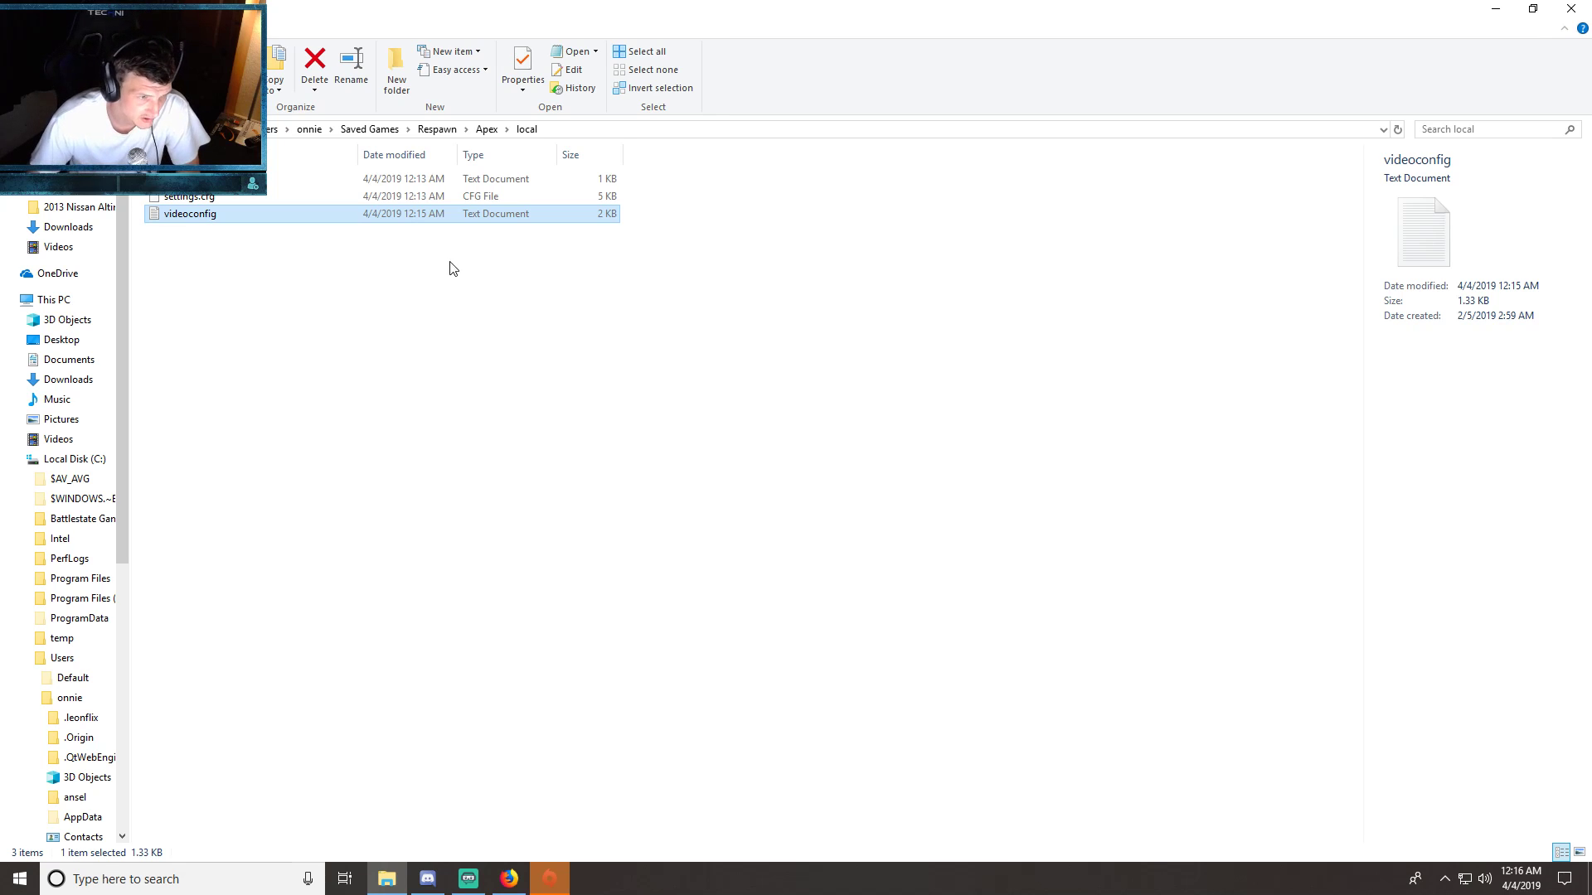
{"action": "double_click", "coordinate": [189, 213]}
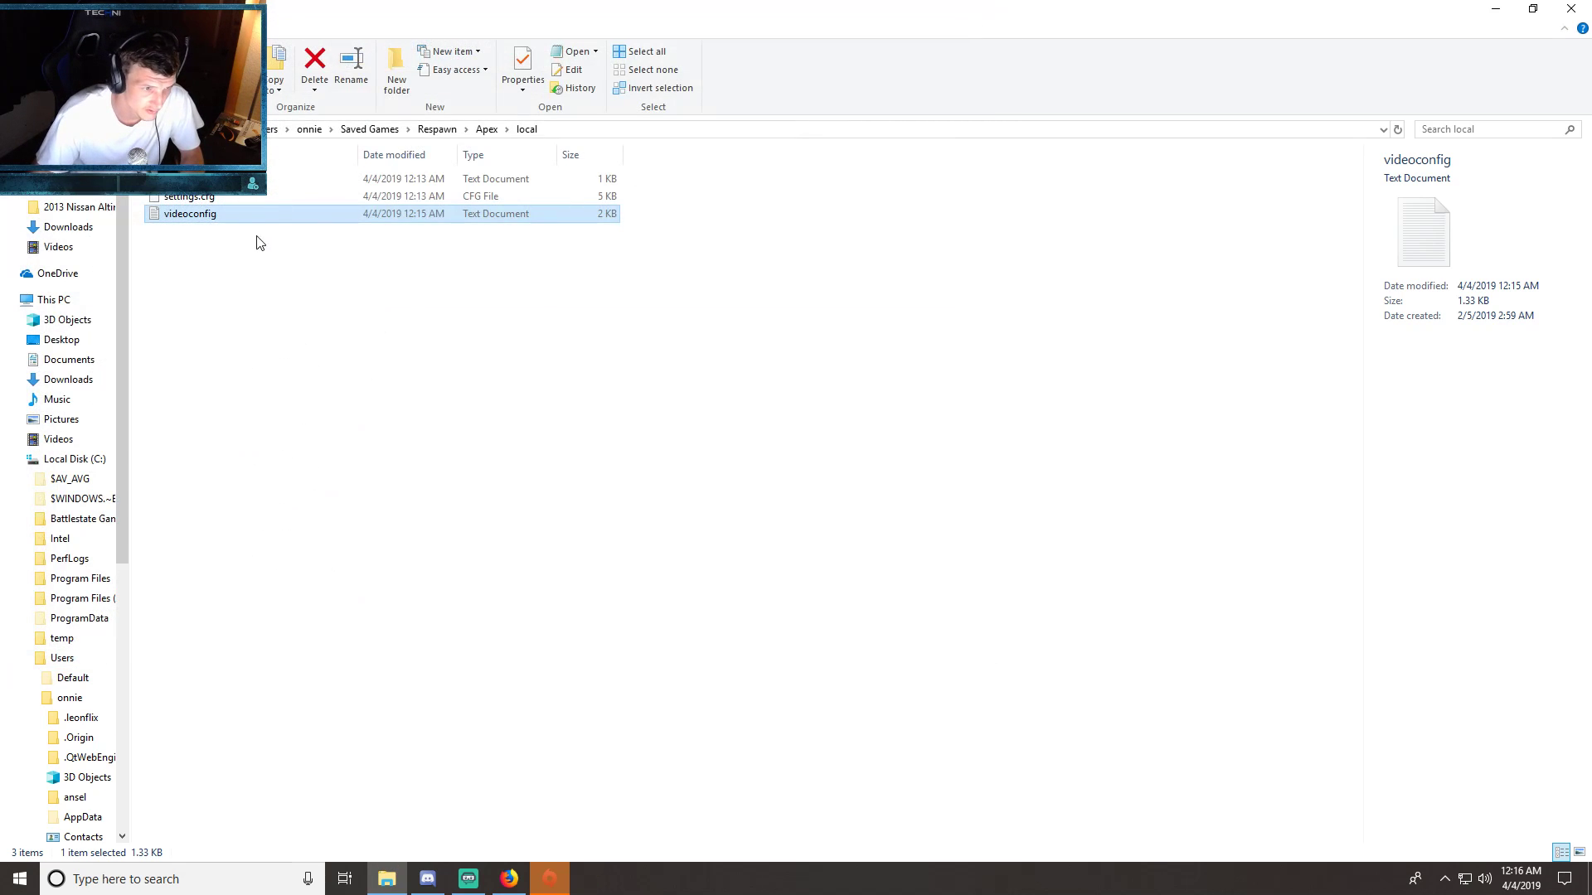
- Verify videoconfig is read-only and reopen it to check the edited LOD value
{"action": "left_click", "coordinate": [522, 66]}
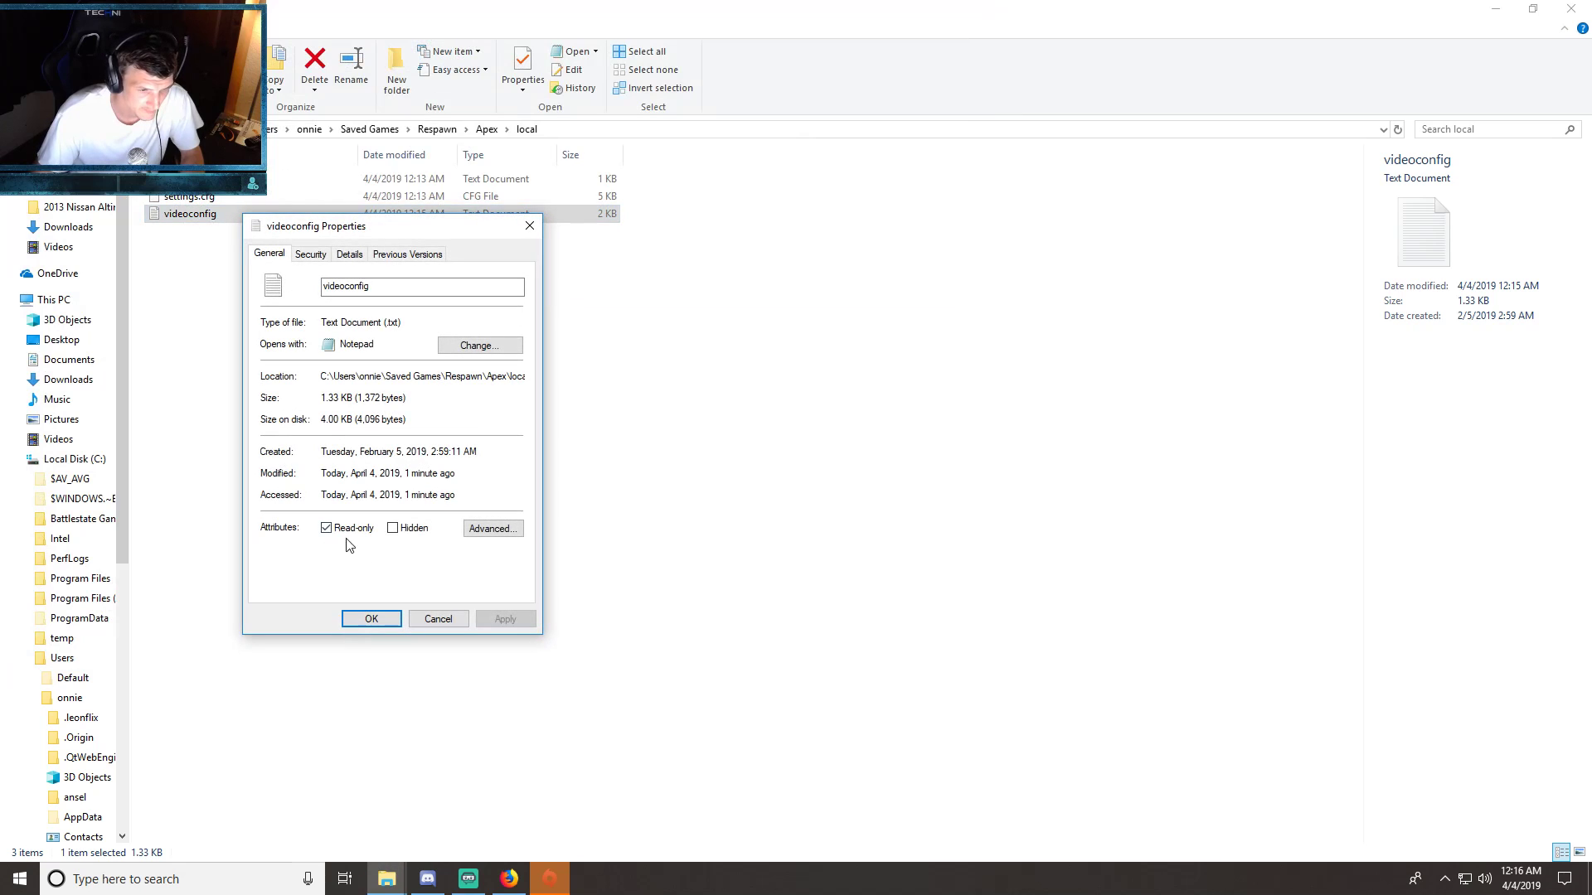
{"action": "left_click", "coordinate": [370, 619]}
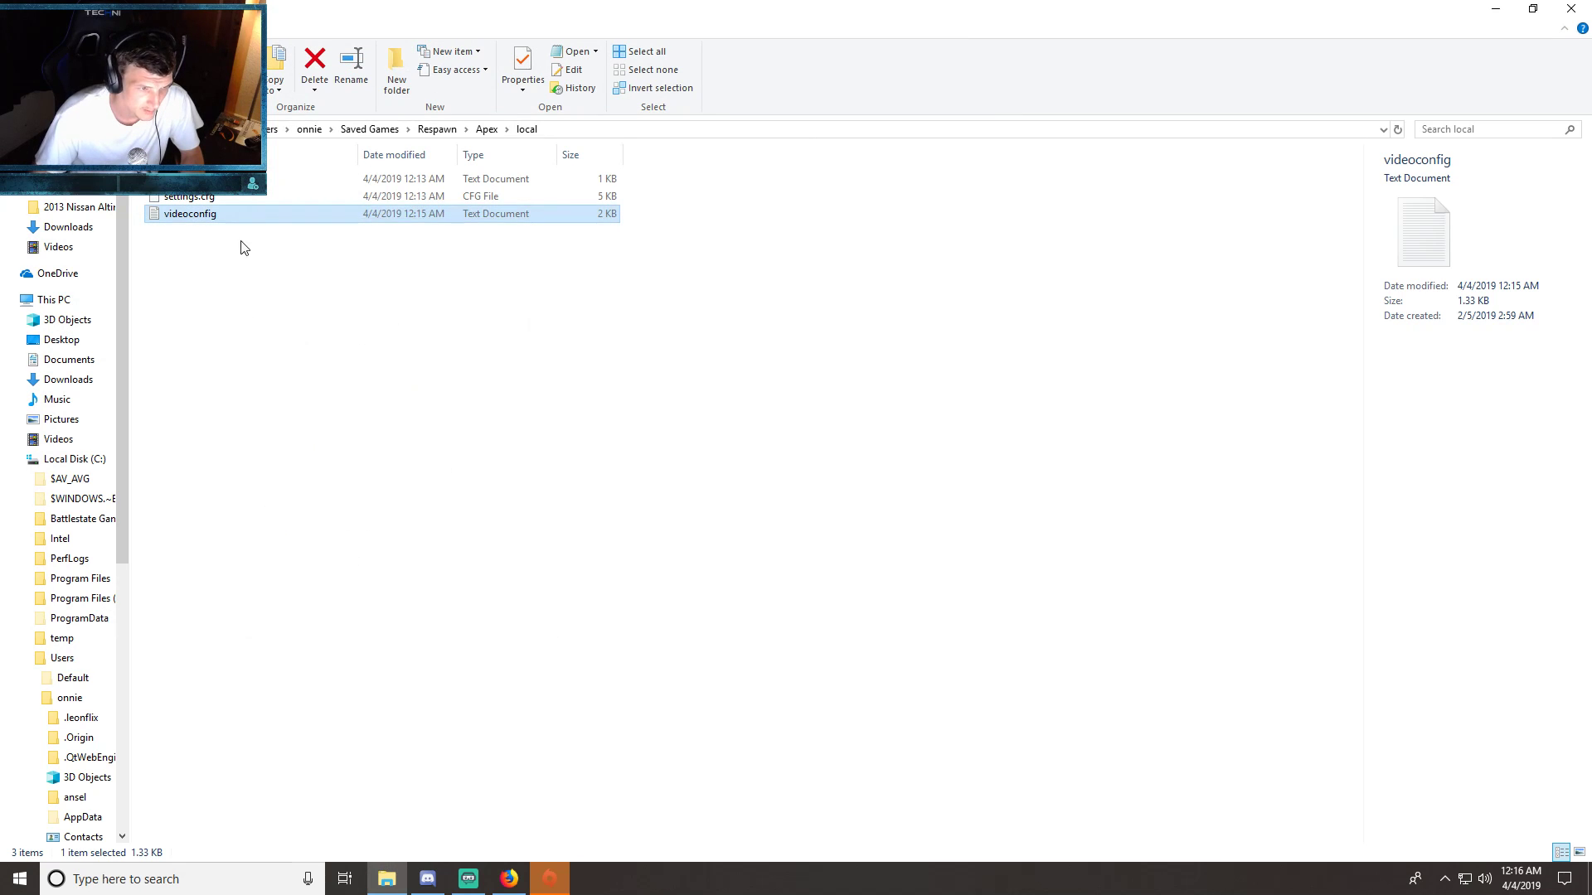
{"action": "double_click", "coordinate": [189, 213]}
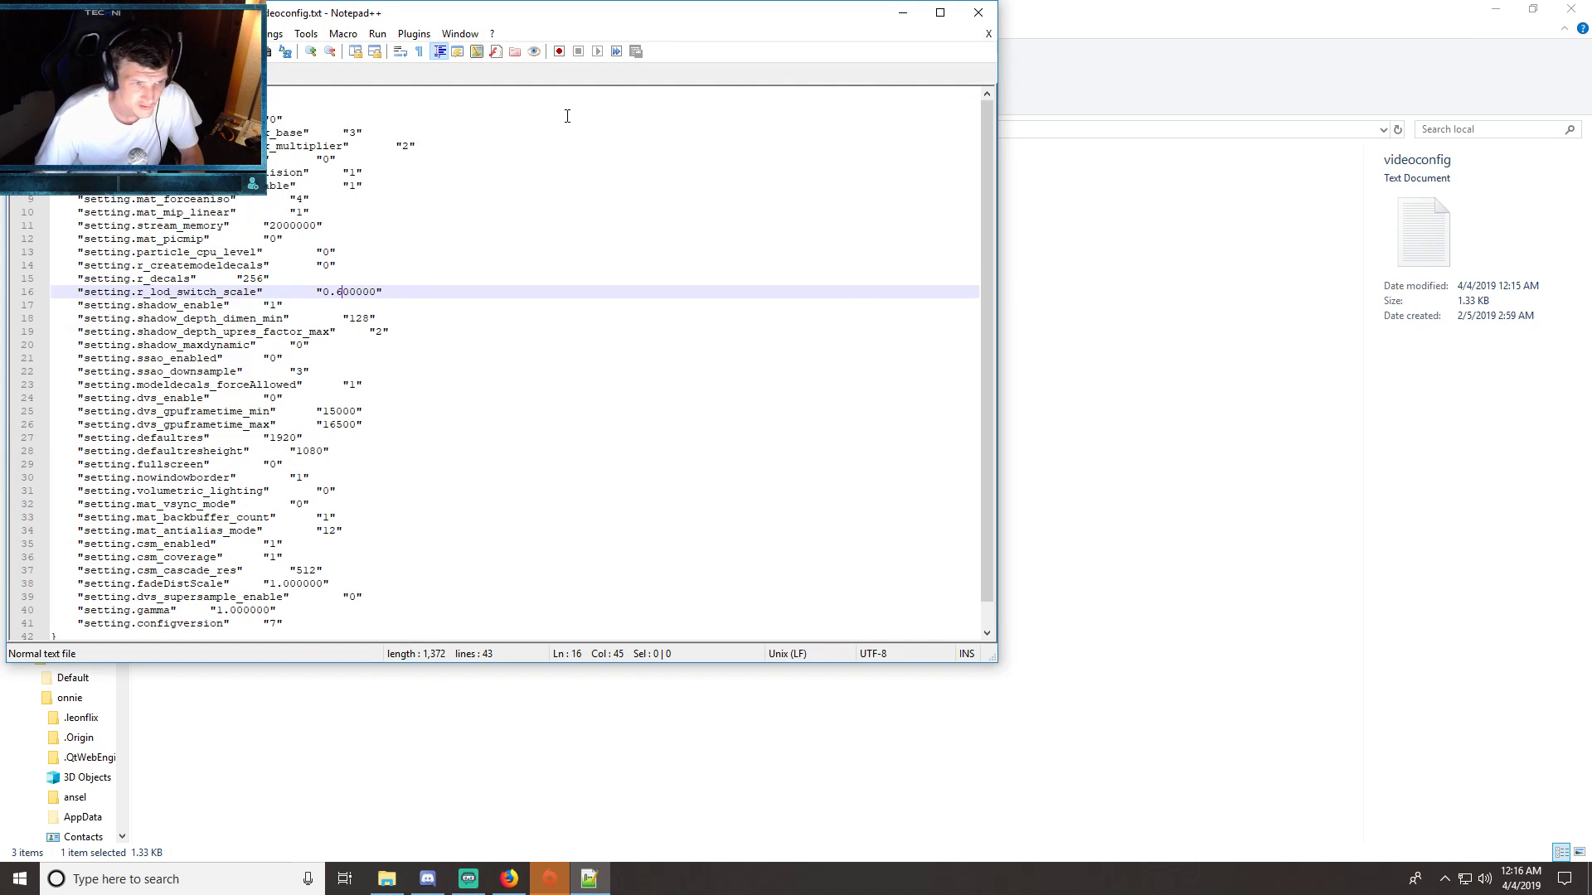
- Reapply the Read-only attribute in videoconfig's Properties
{"action": "right_click", "coordinate": [186, 214]}
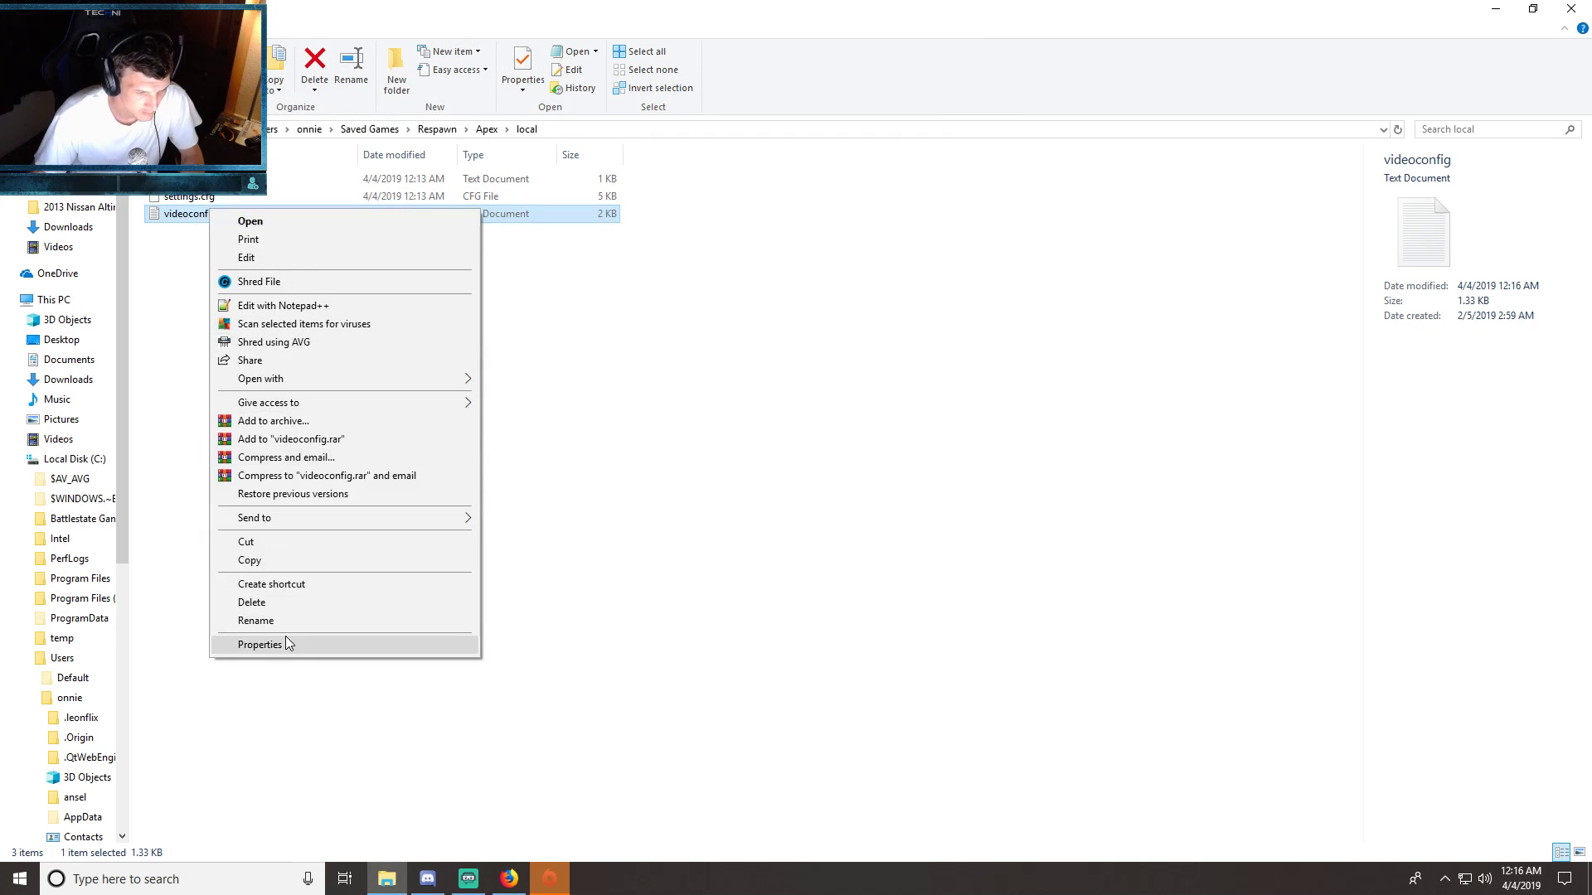
{"action": "left_click", "coordinate": [260, 645]}
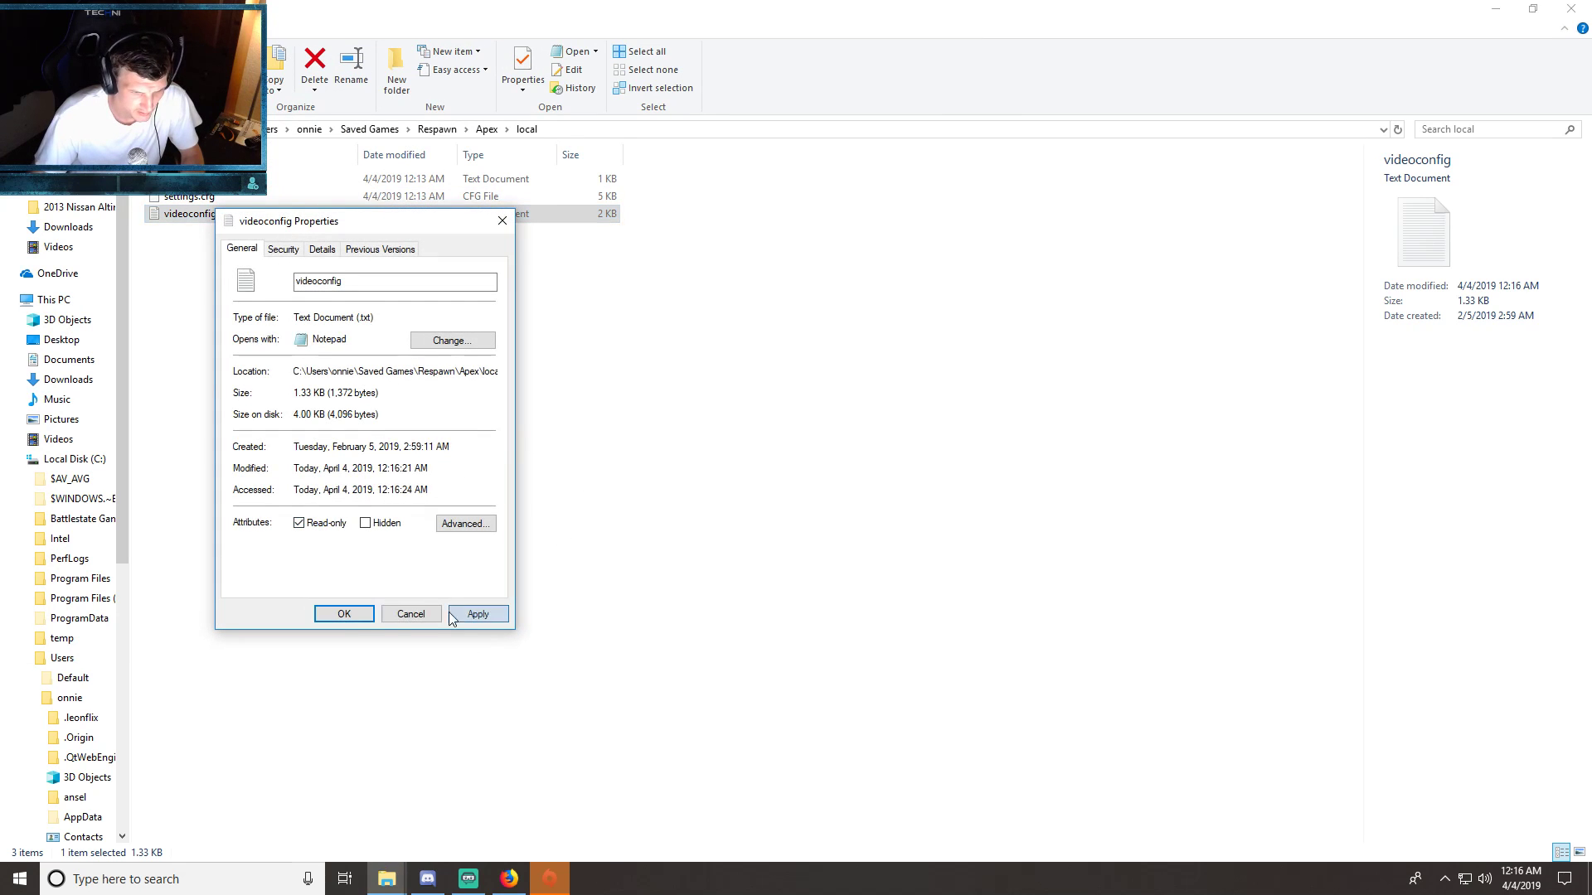
{"action": "left_click", "coordinate": [466, 879]}
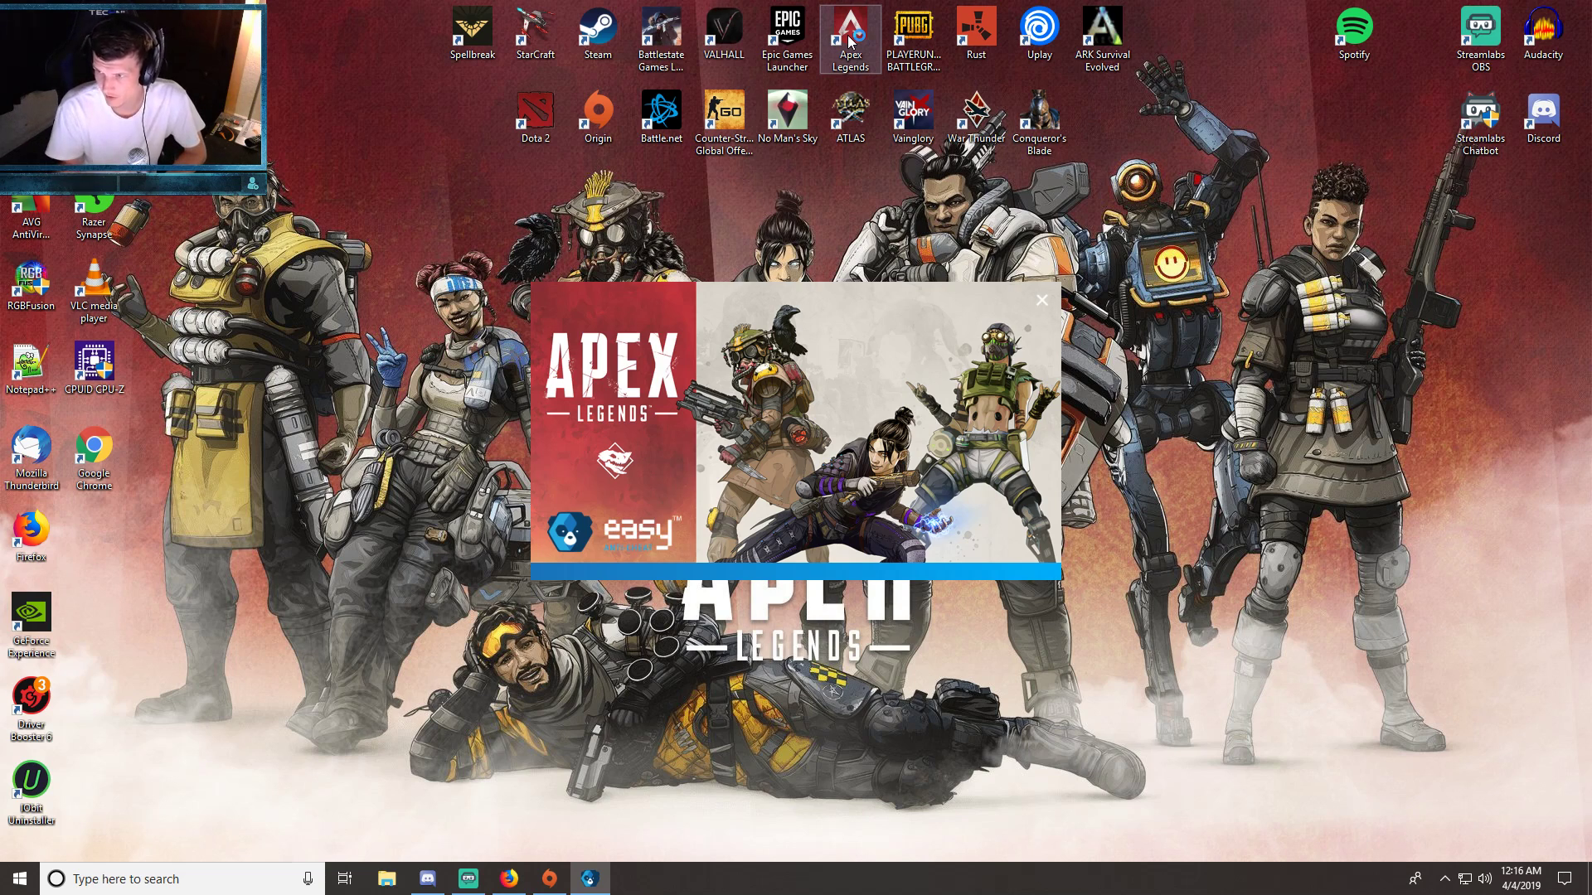
- Start Apex Legends and open Settings from the lobby gear icon
{"action": "left_click", "coordinate": [1040, 300]}
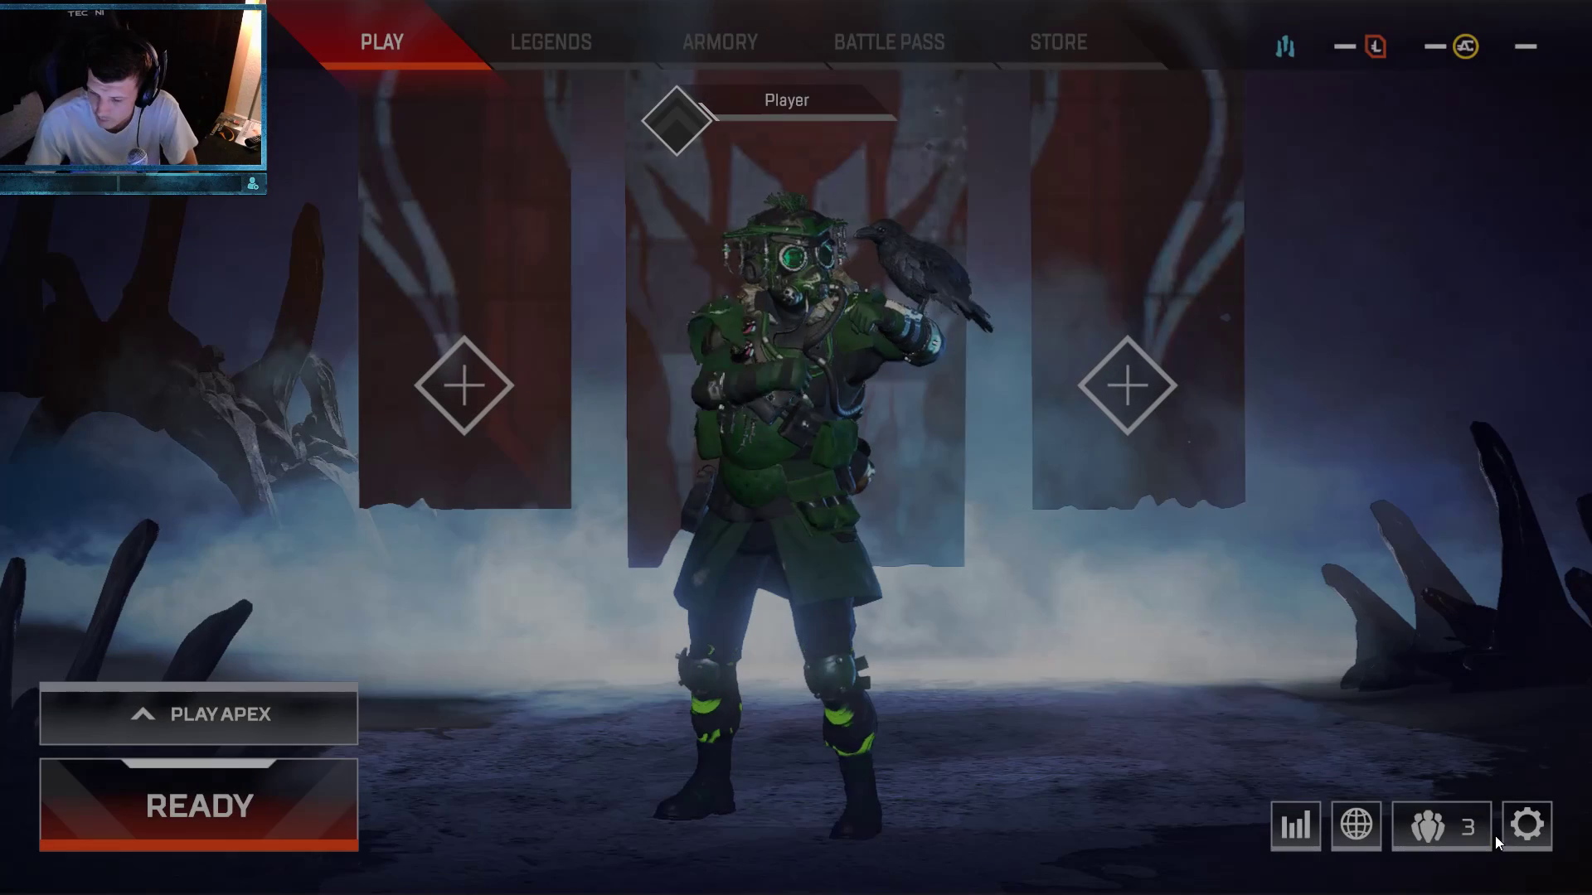
{"action": "left_click", "coordinate": [1525, 824]}
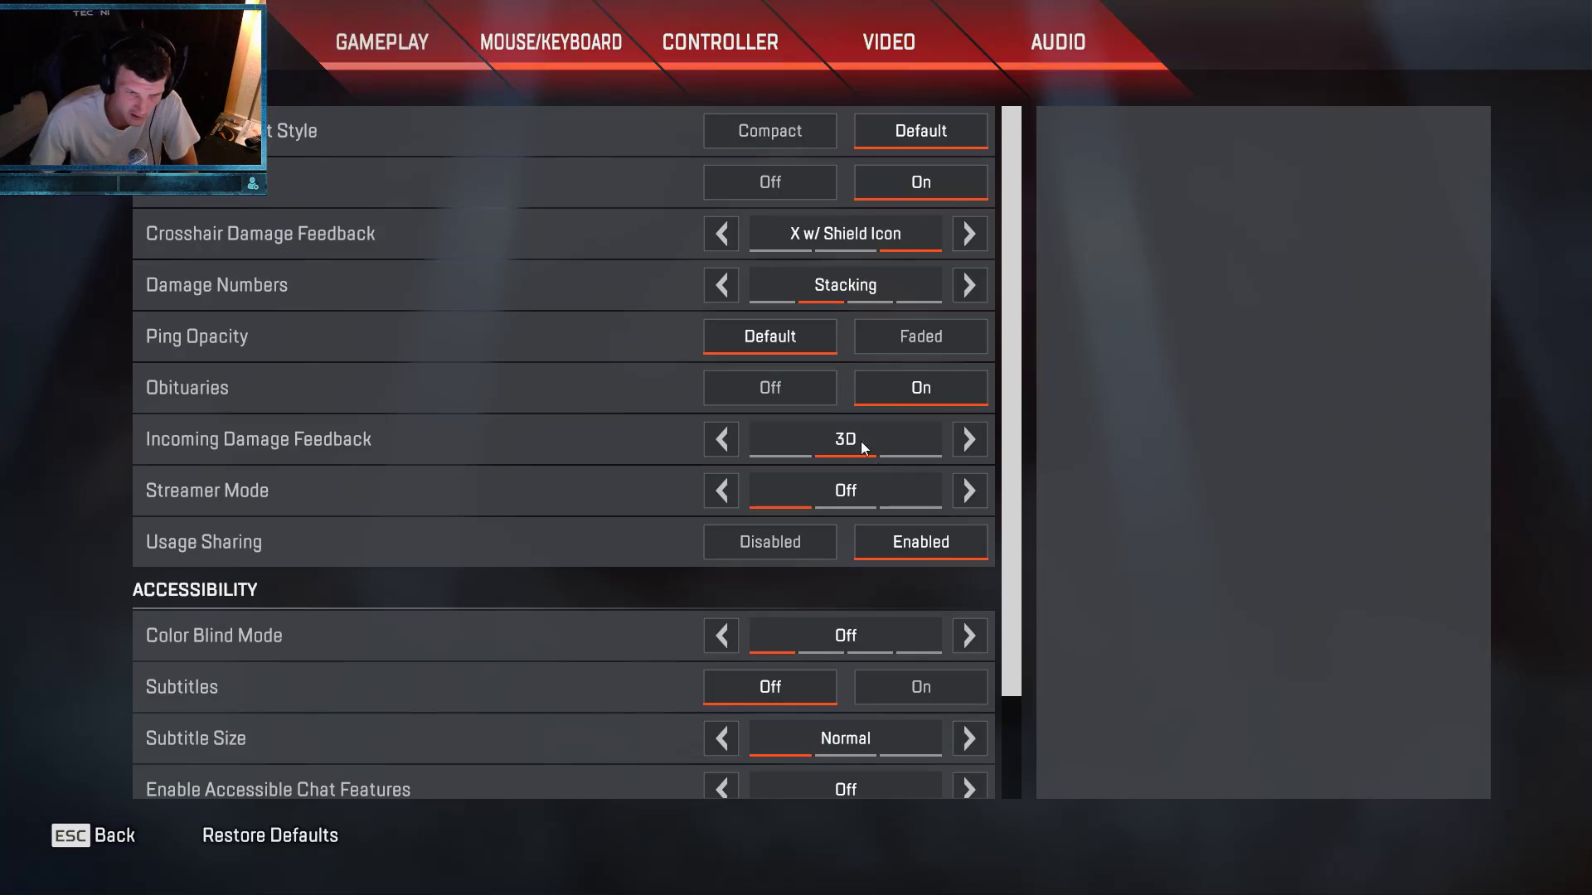
- Show the Video settings' advanced section with Model Detail now at Low
{"action": "left_click", "coordinate": [887, 42]}
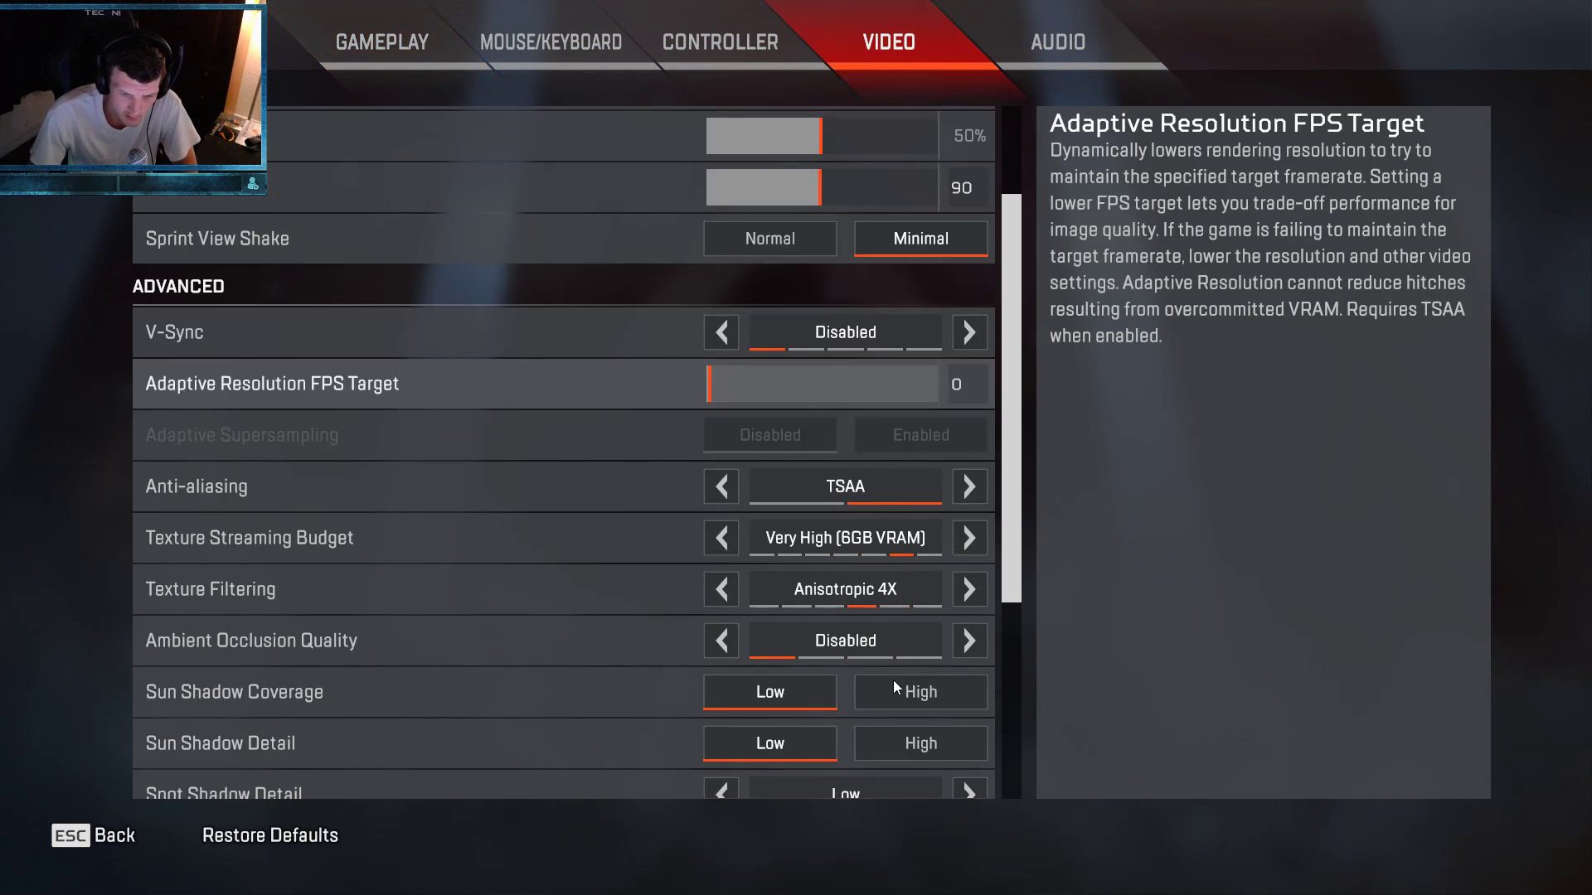
{"action": "scroll", "scroll_direction": "down", "scroll_amount": 3}
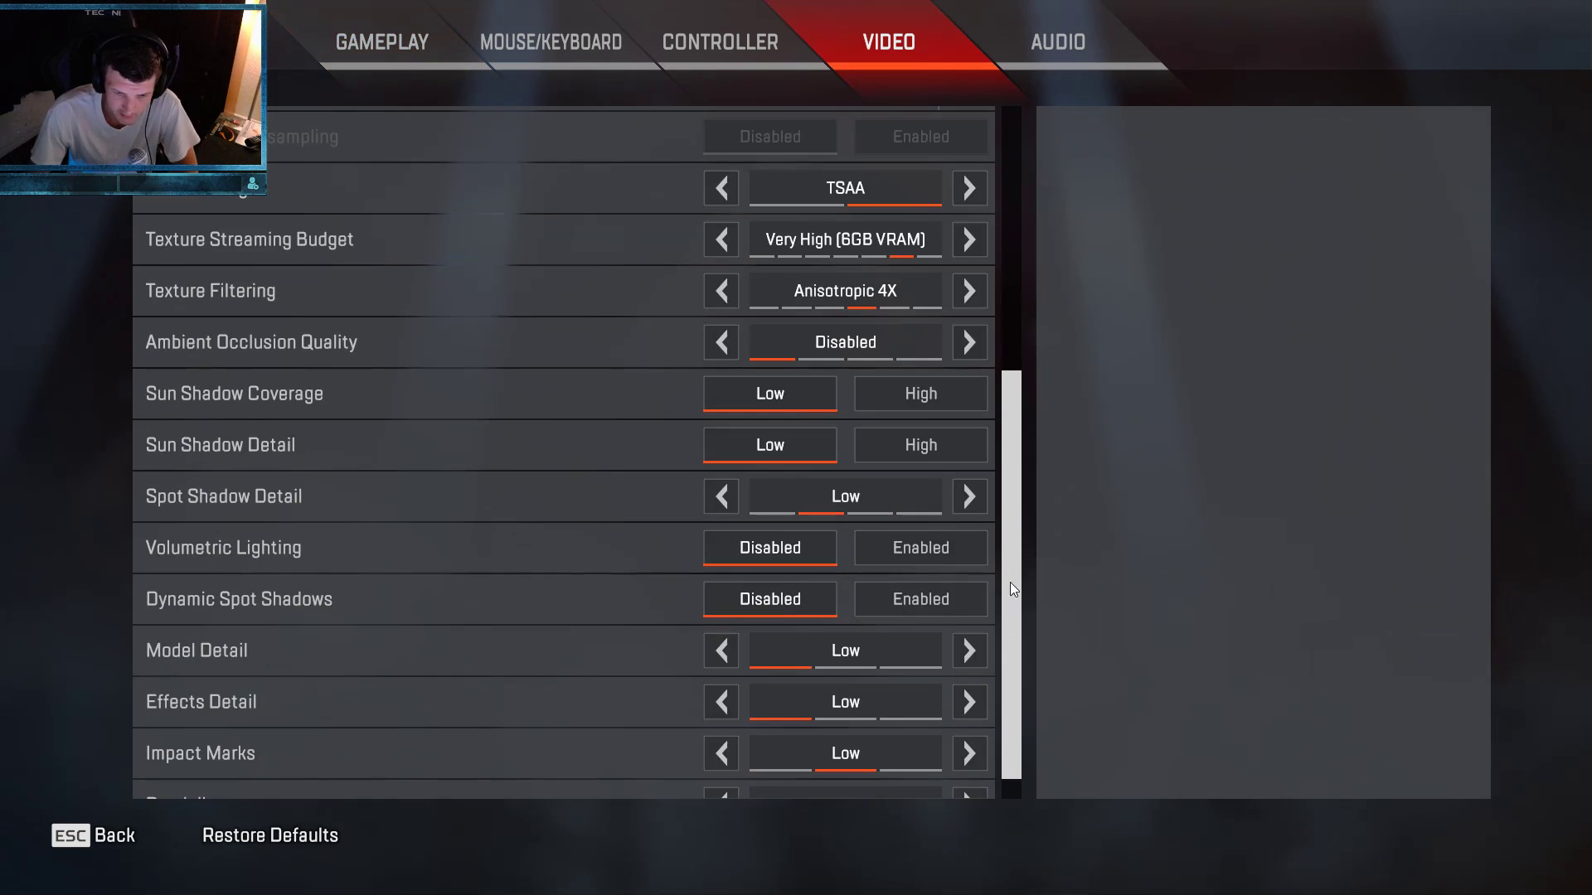
{"action": "scroll", "scroll_direction": "down", "scroll_amount": 3}
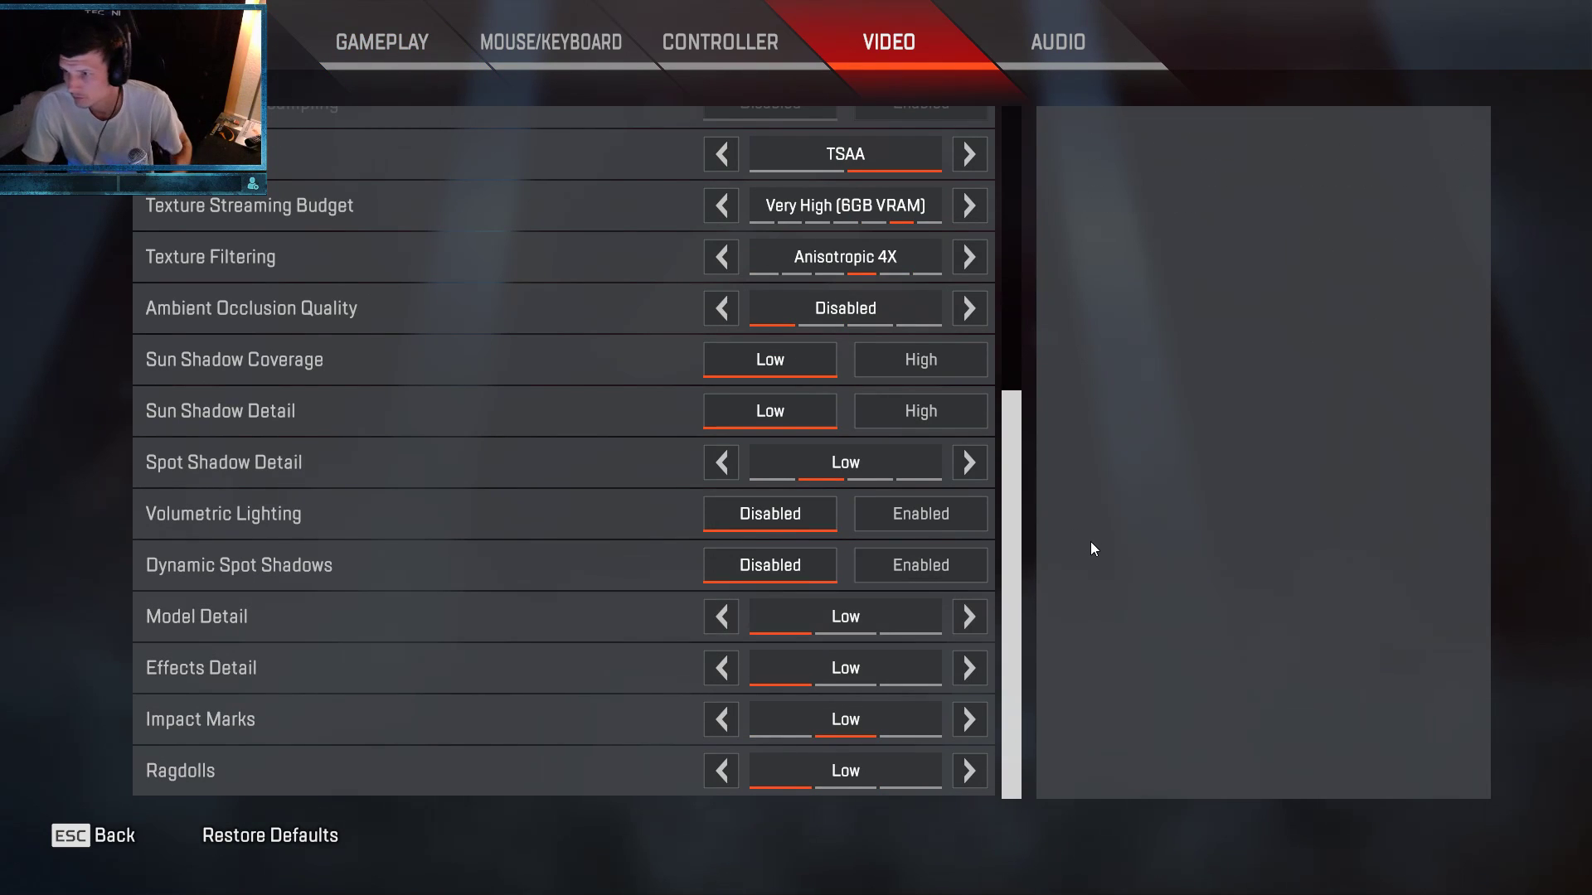